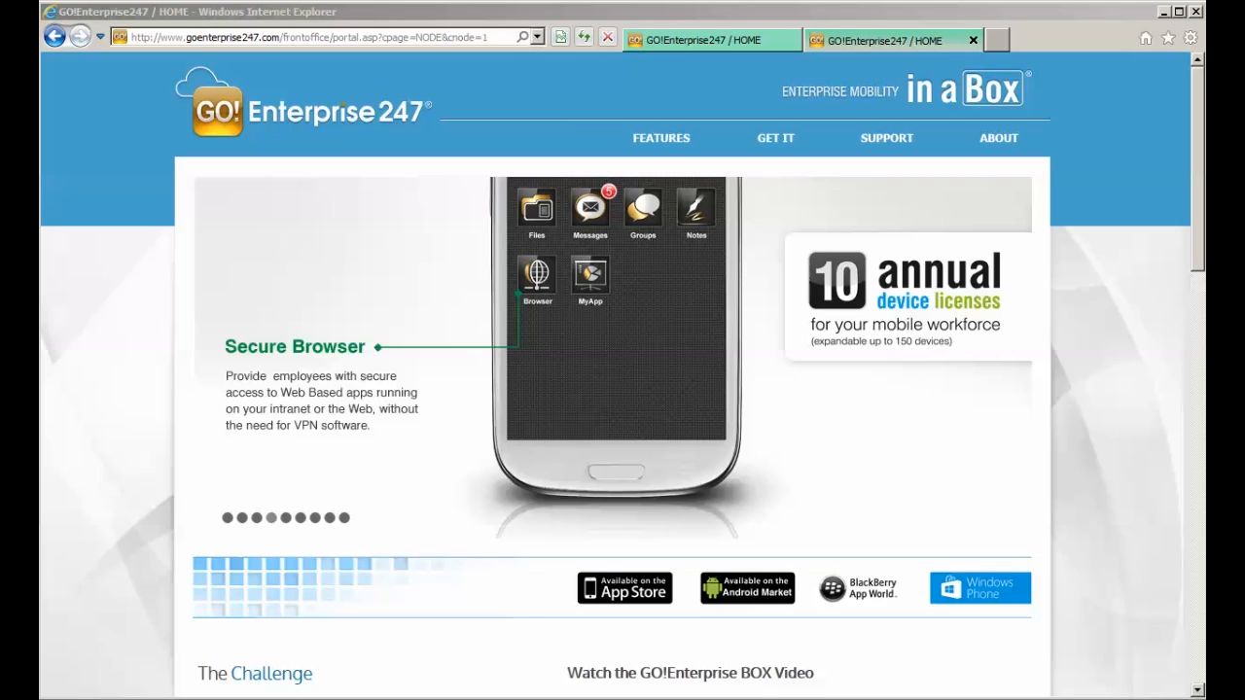
mouse_move(385, 85)
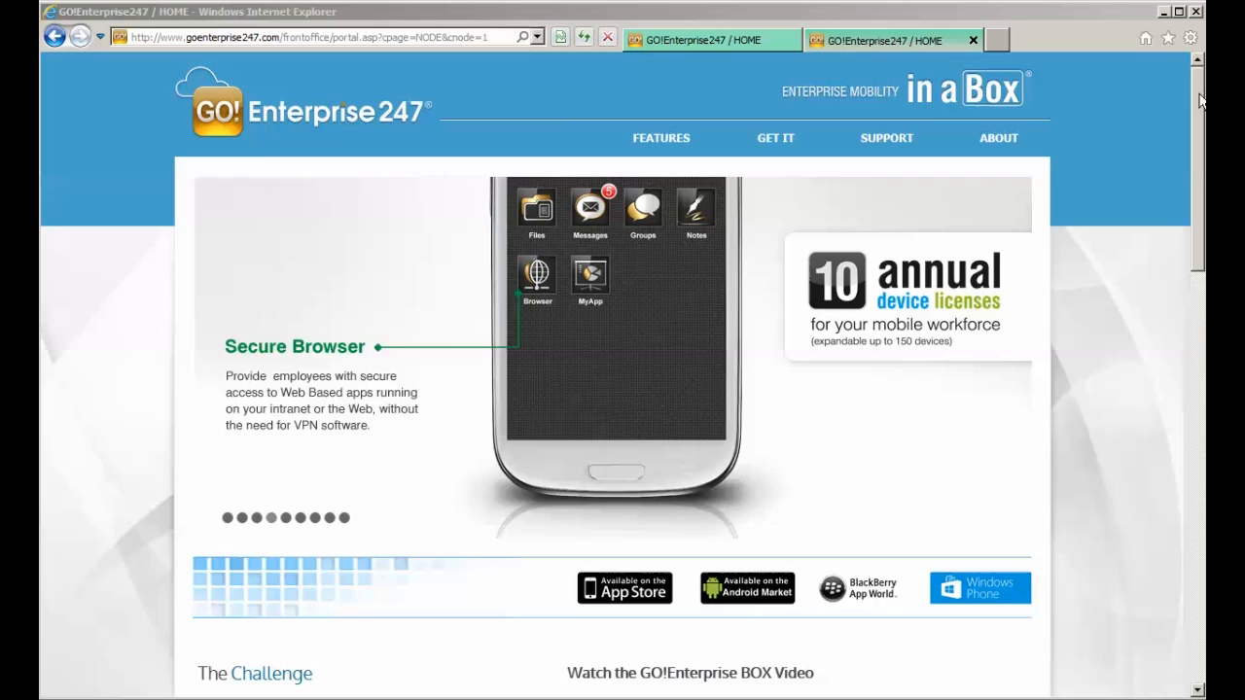
Step: Scroll down the homepage and open the 'Activate your GO!Enterprise' activation page
scroll(down, 3)
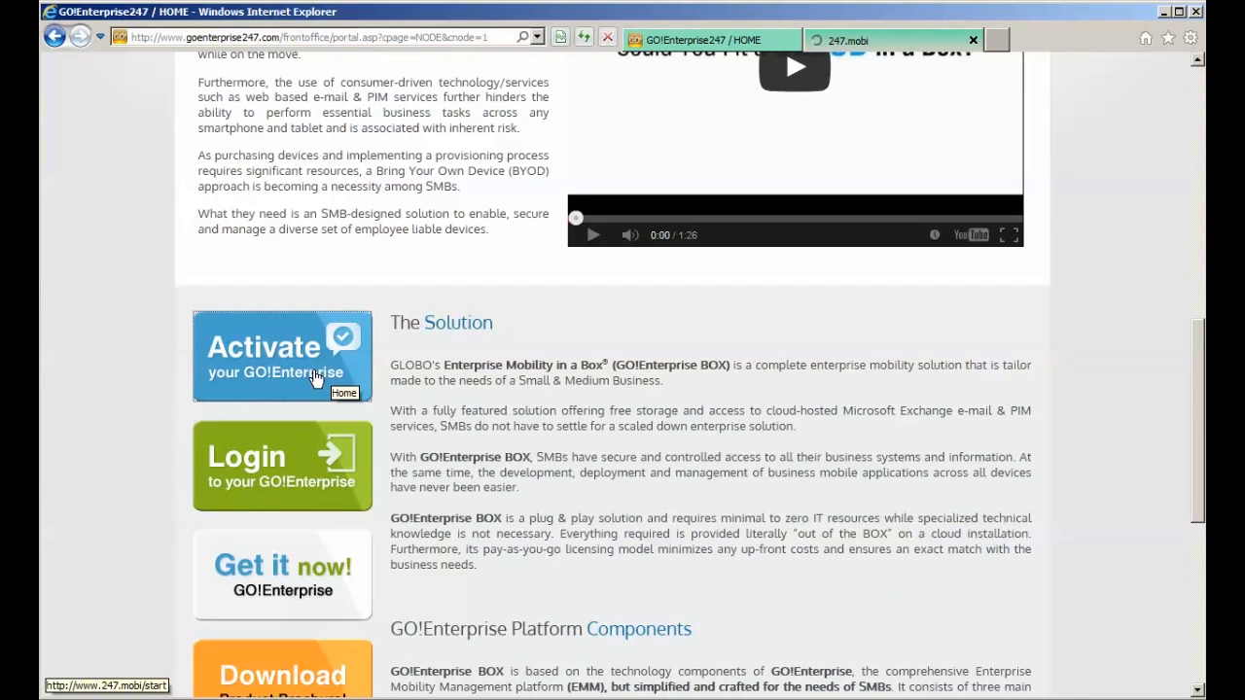
click(281, 355)
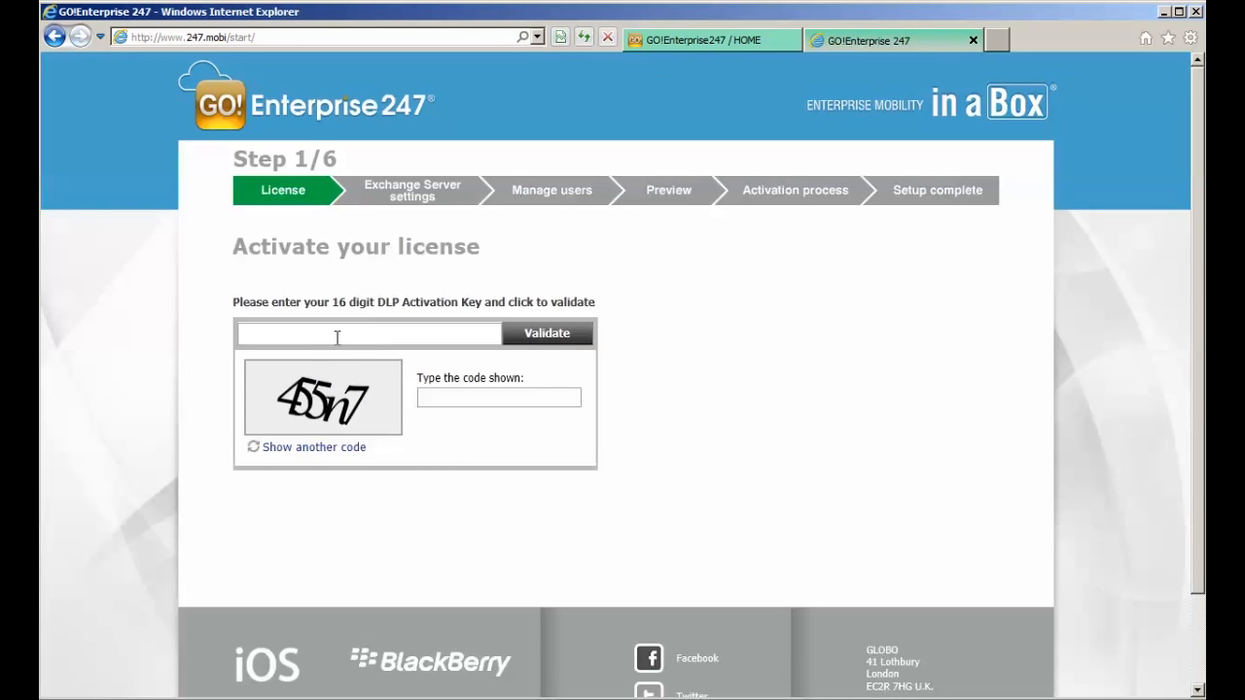
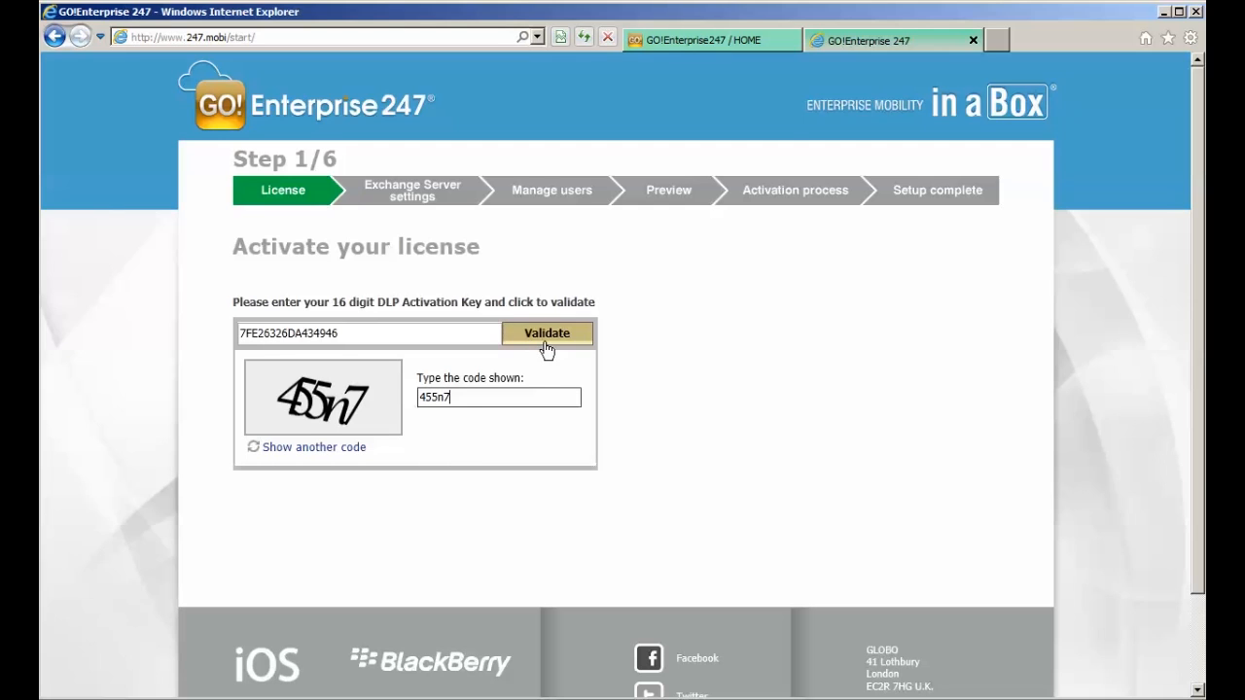
click(546, 332)
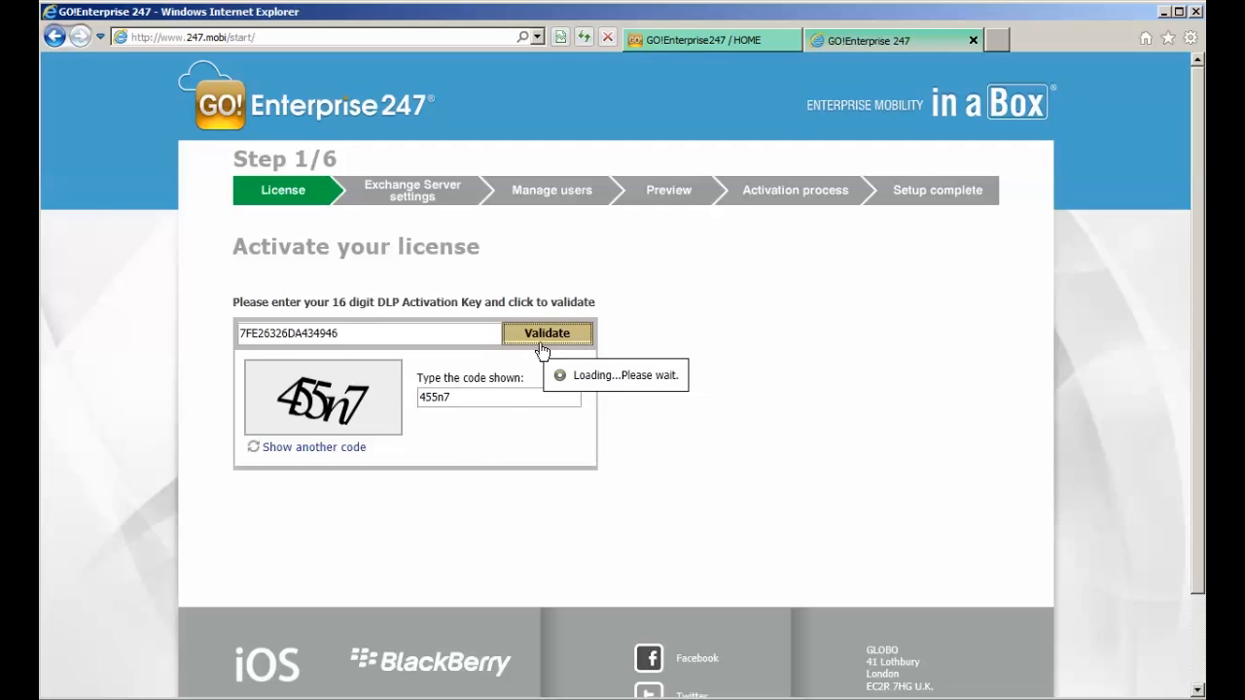
click(545, 333)
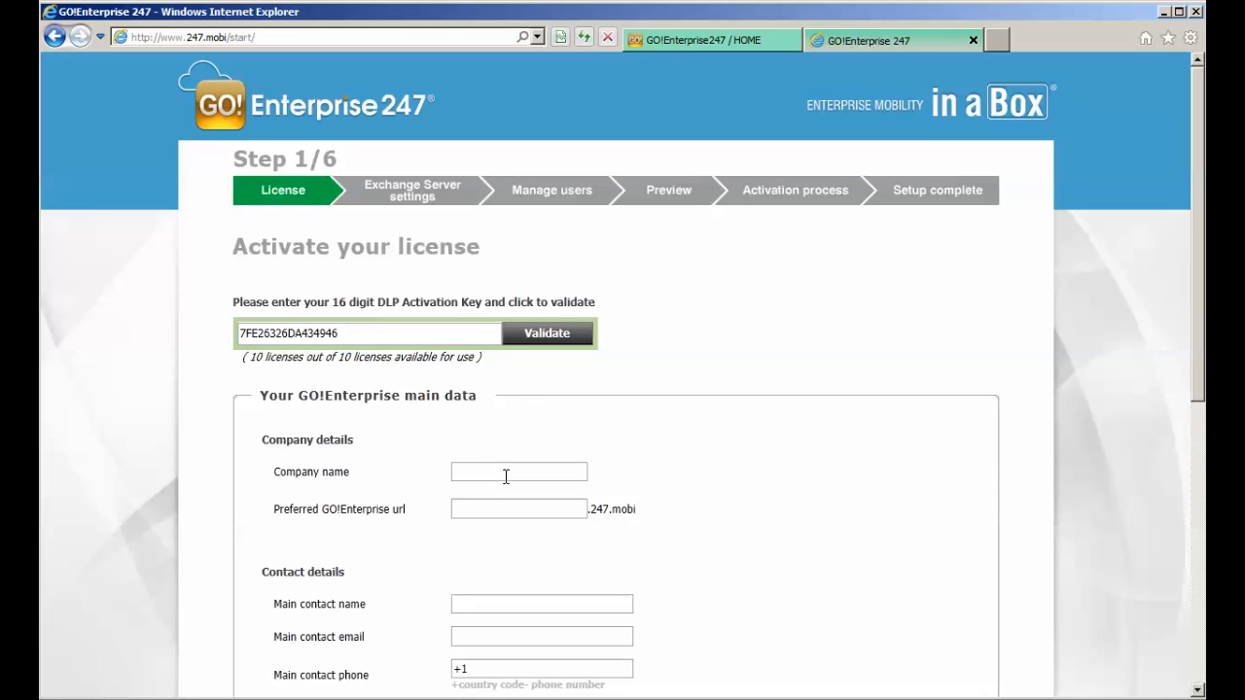
Step: Enter company name 'Your Company', URL 'yourco' and contact Robert, rsmith
text(Your Company)
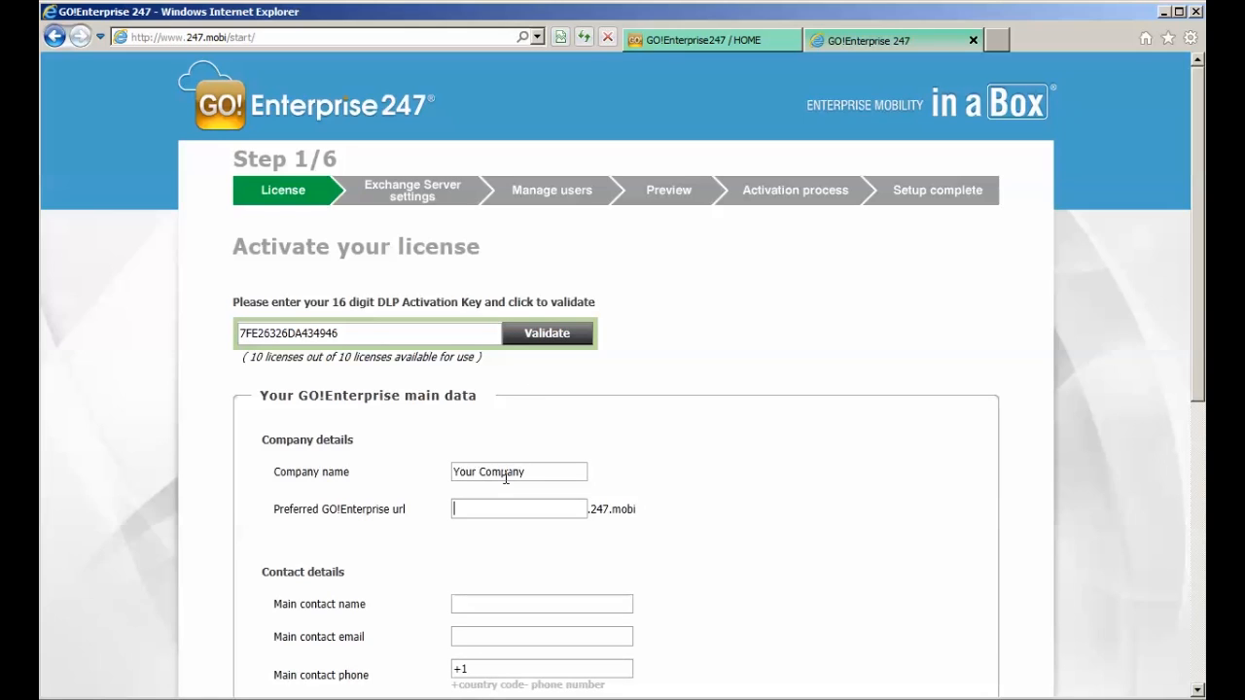
text(yourcompany)
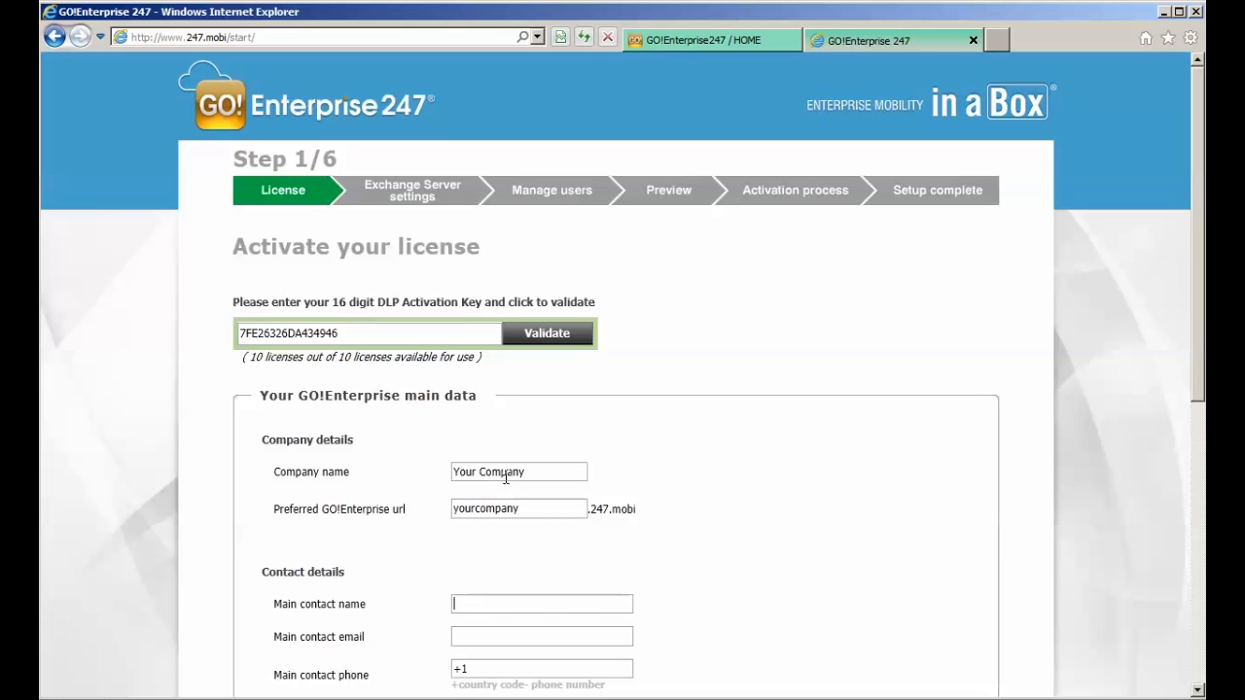
text(R)
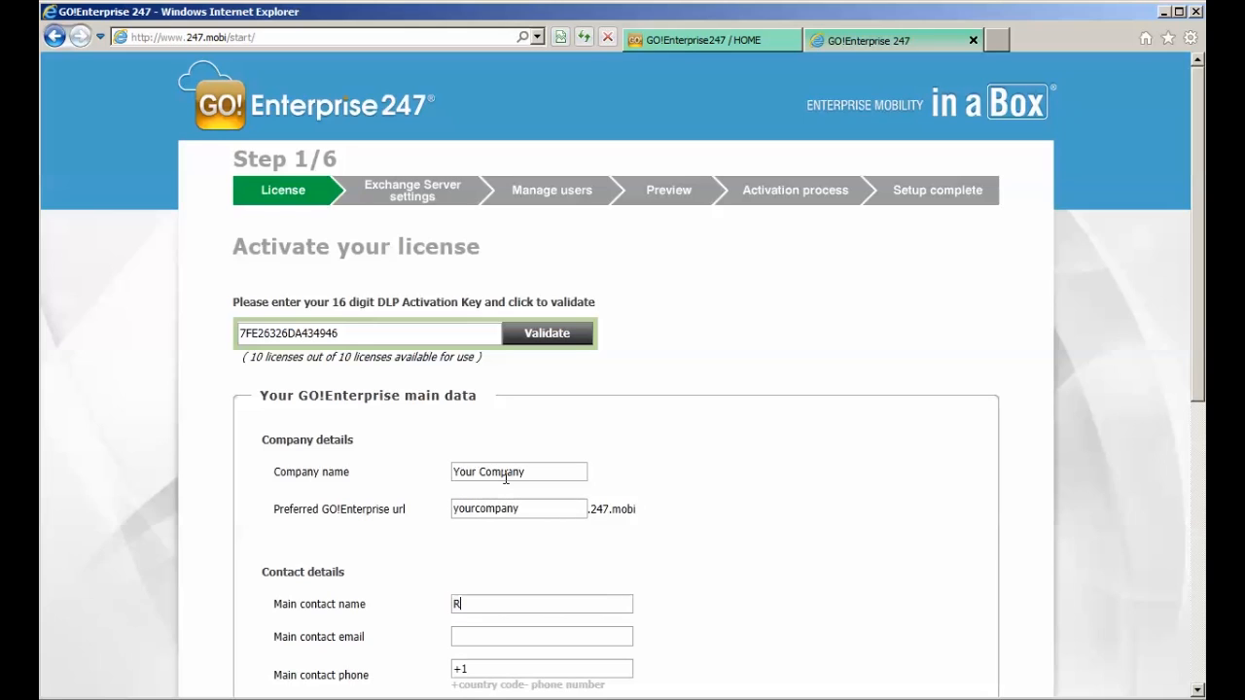
text(obert)
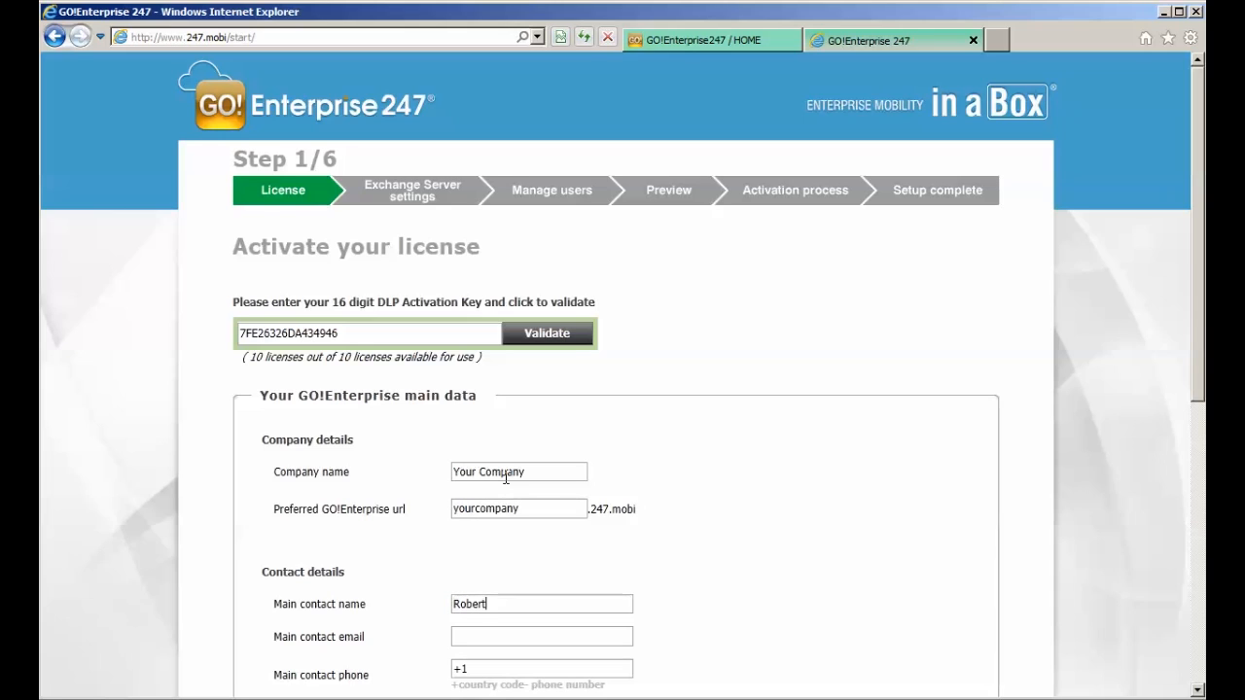
text(rsmith@yourcompany.com)
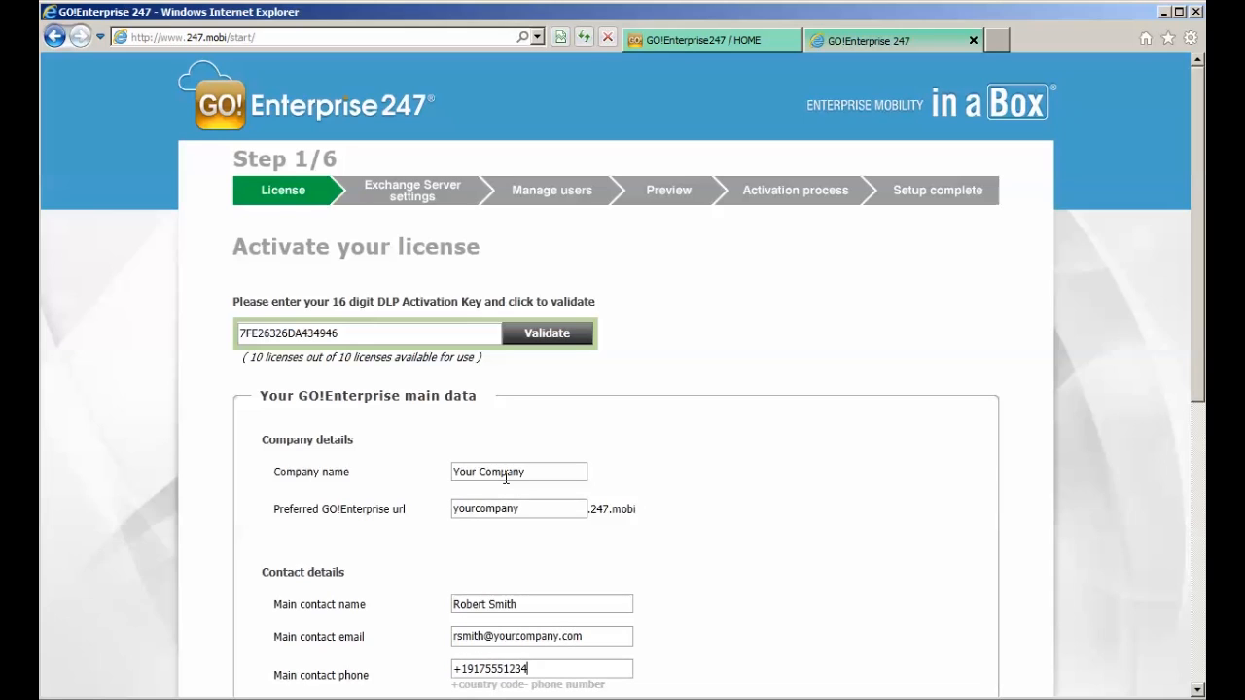
Step: Set city to New York, country to United States, and accept the license agreement
scroll(down, 3)
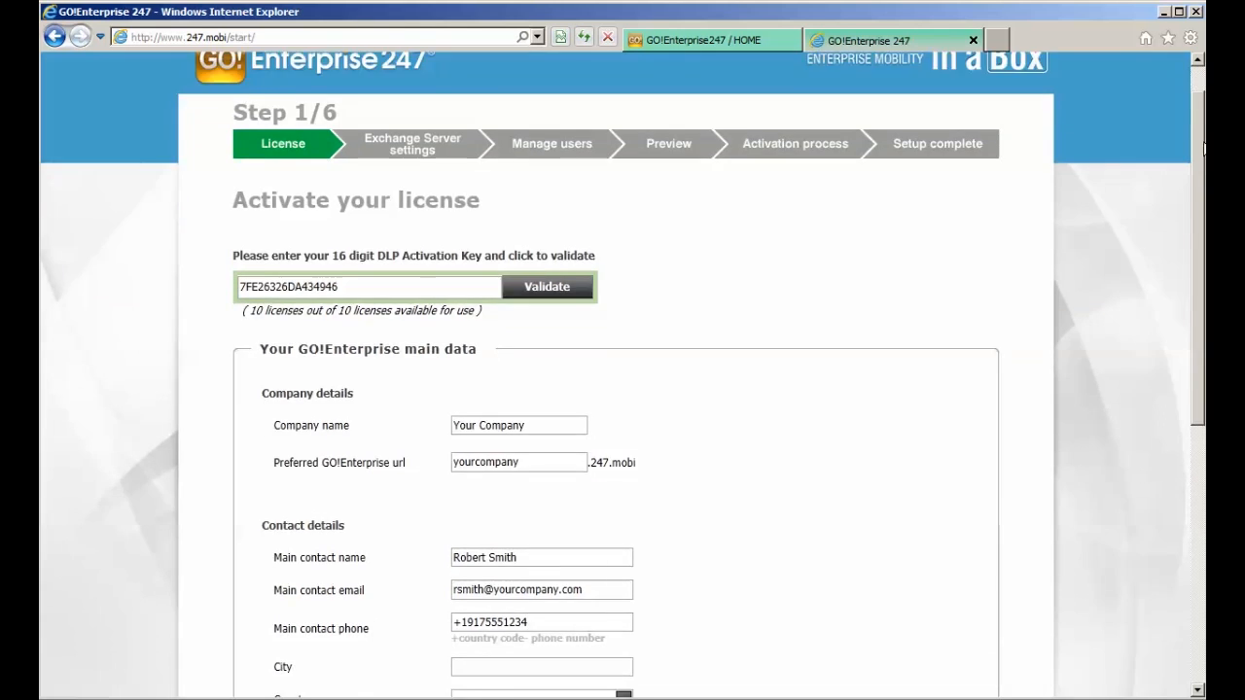
scroll(down, 3)
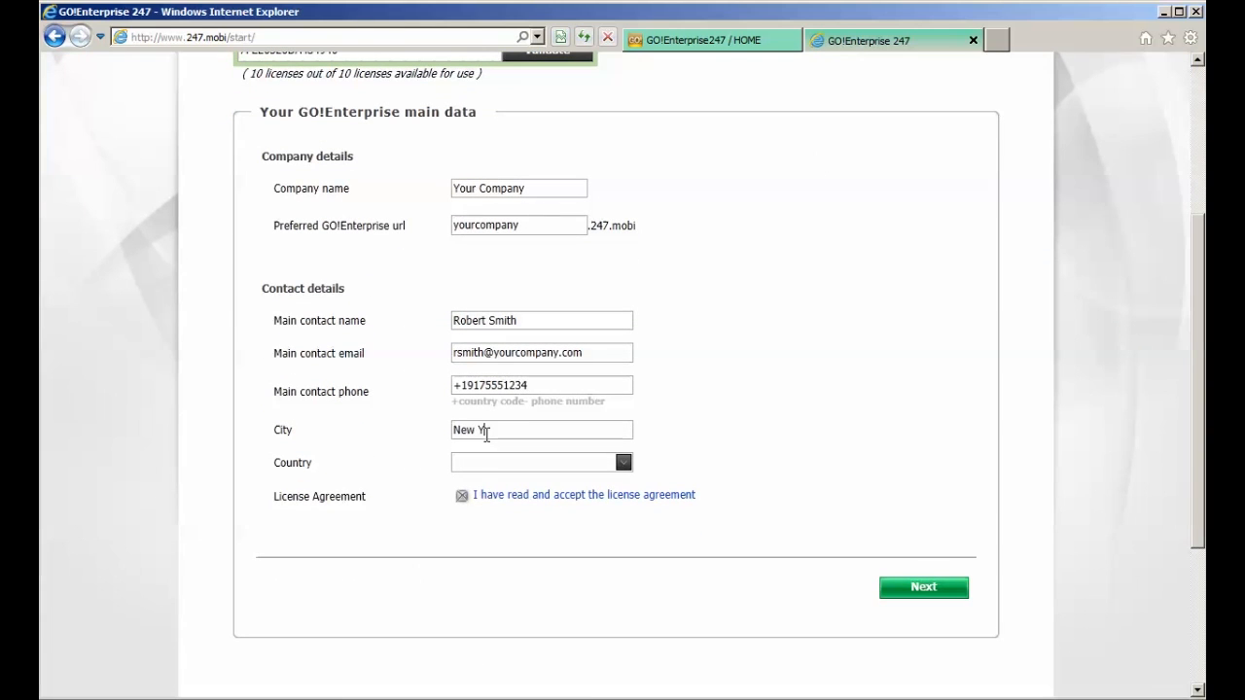
text(ork)
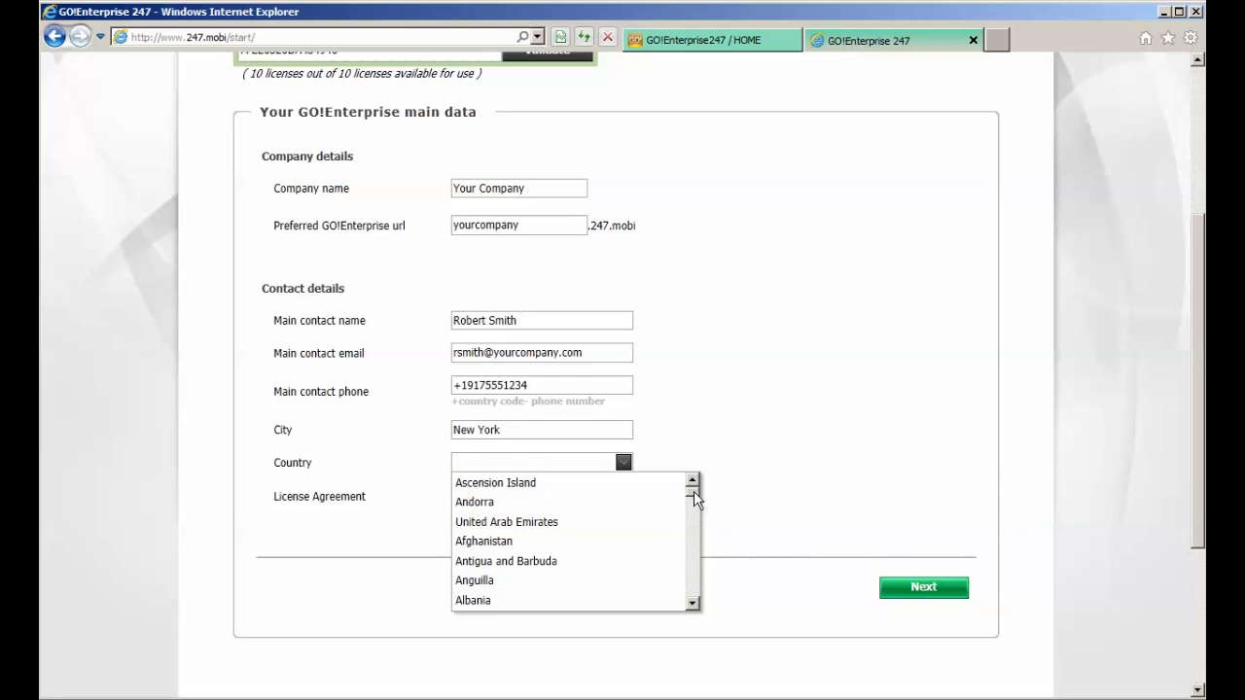
scroll(down, 3)
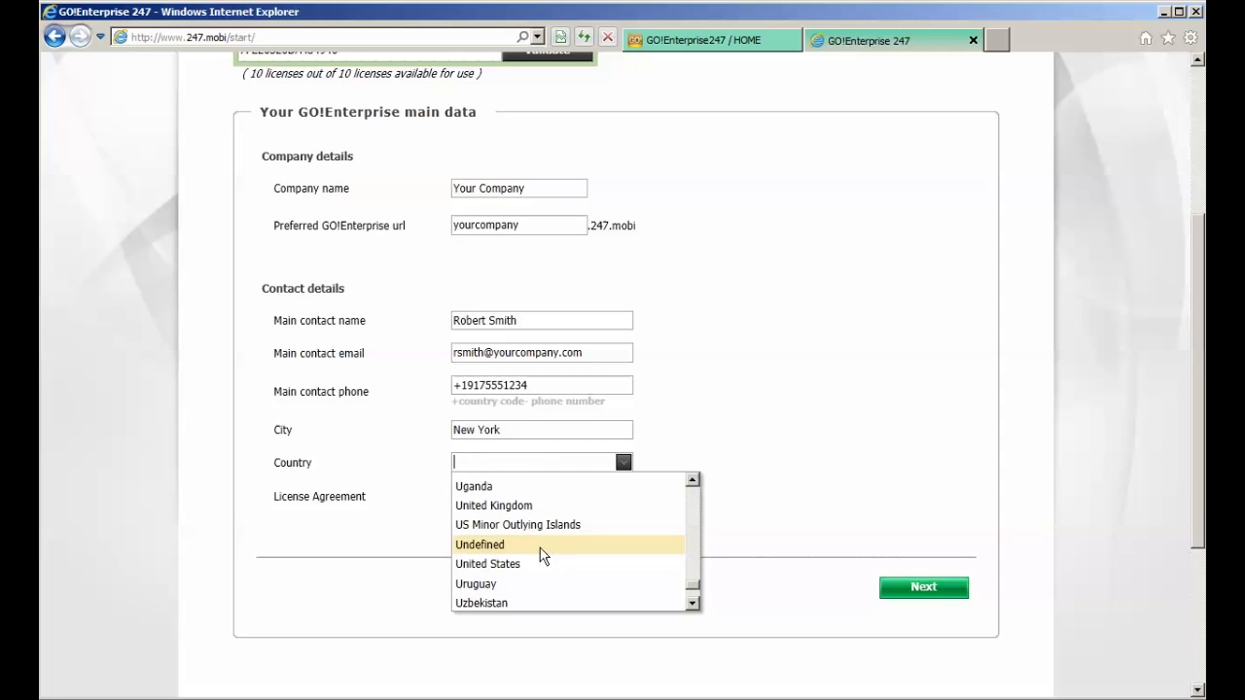
click(487, 564)
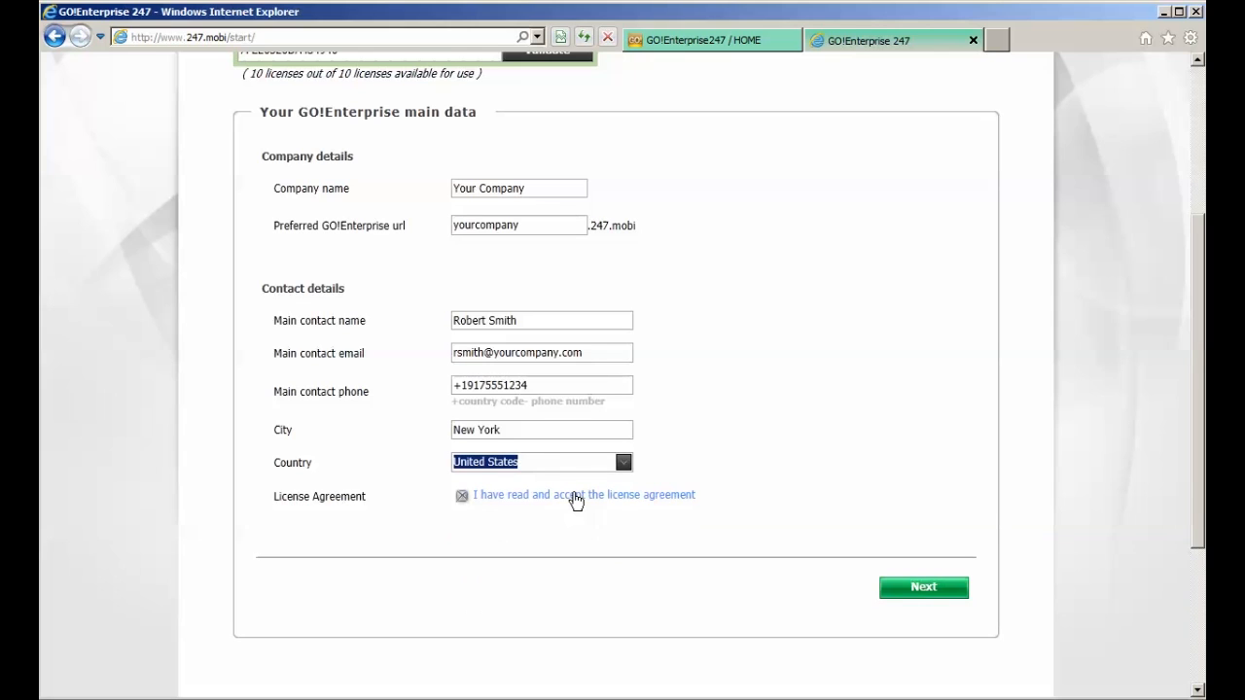
click(923, 586)
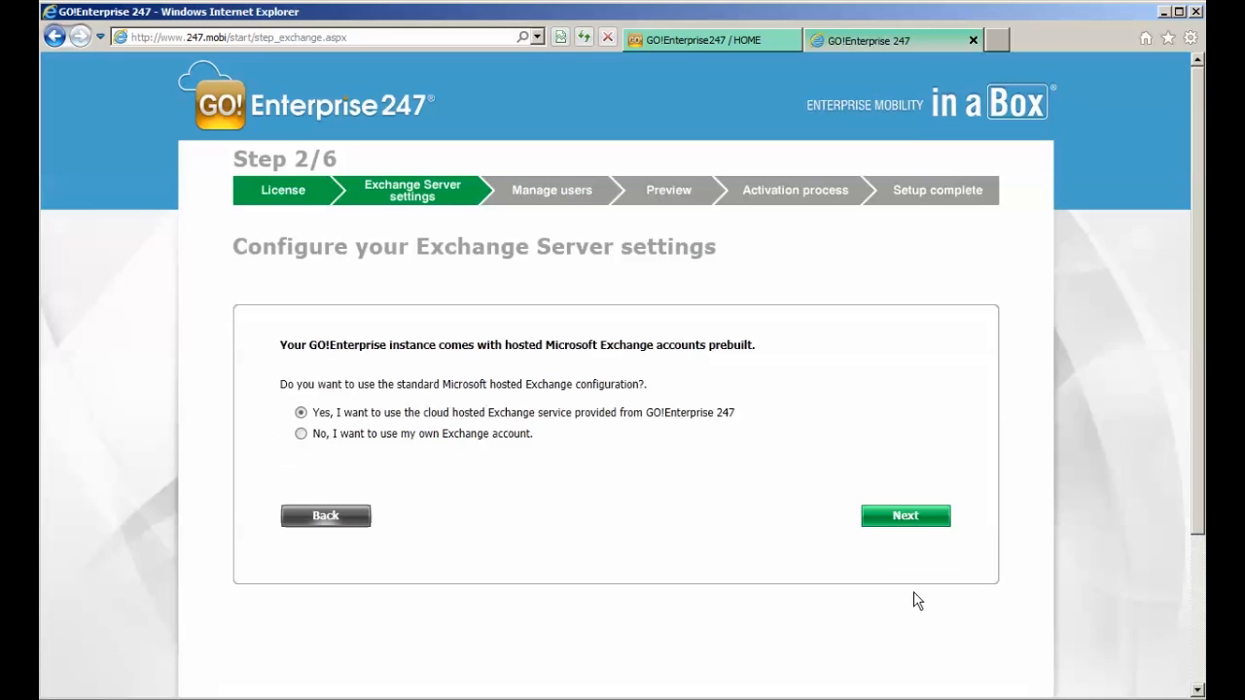
mouse_move(906, 599)
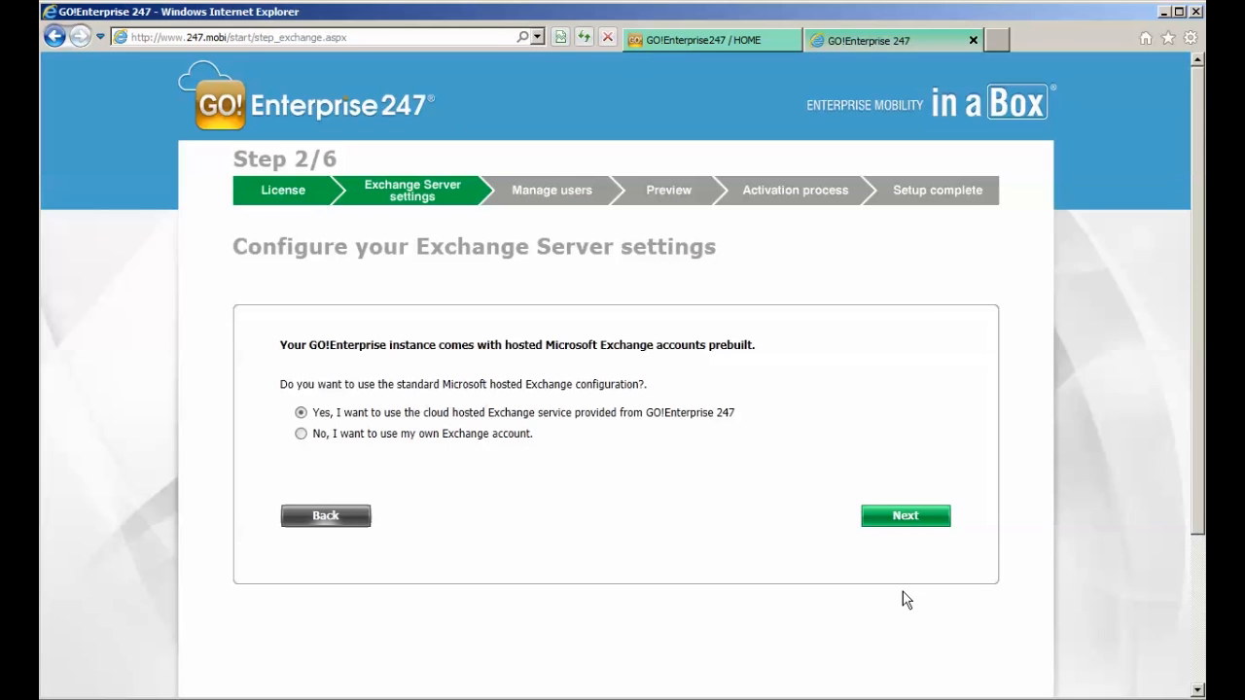
mouse_move(505, 463)
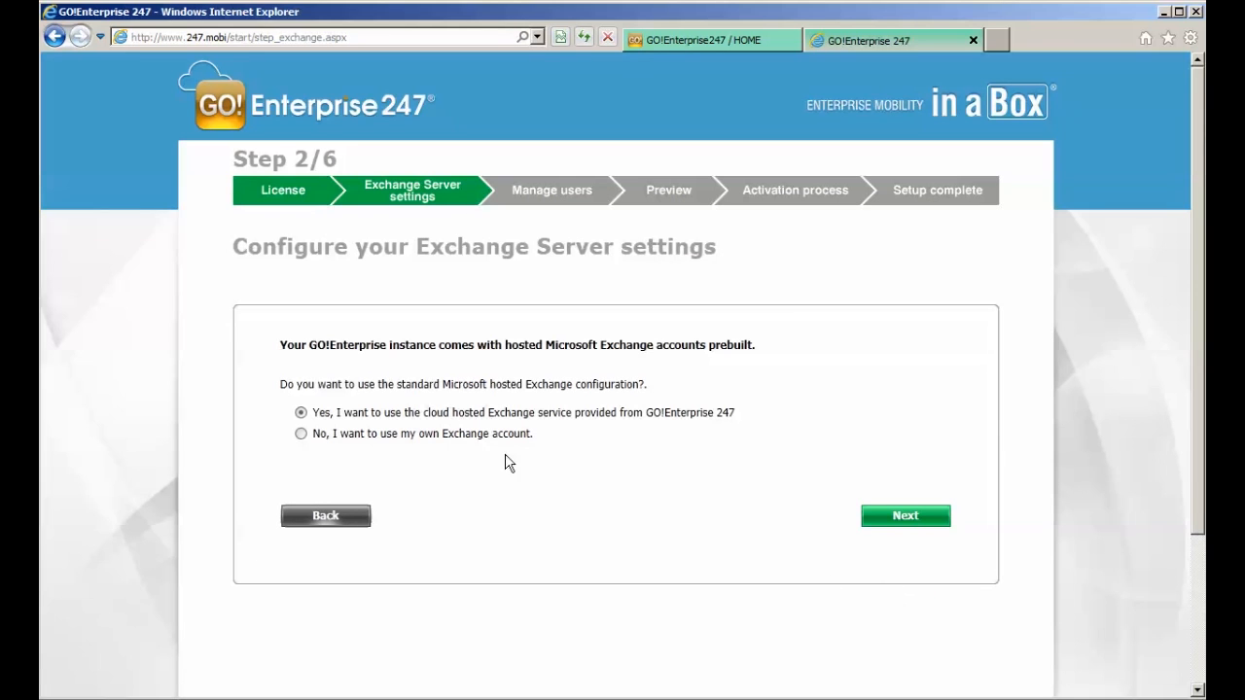
mouse_move(557, 456)
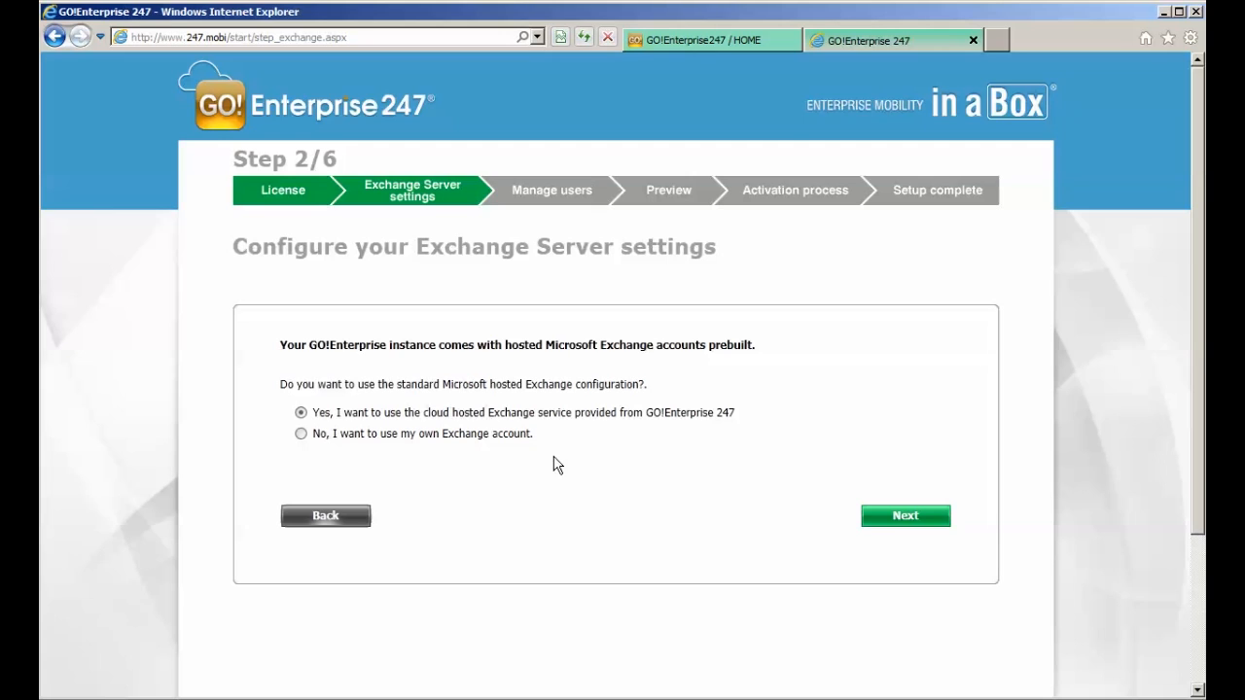
Step: Keep the cloud-hosted Exchange service and continue to adding users
click(904, 515)
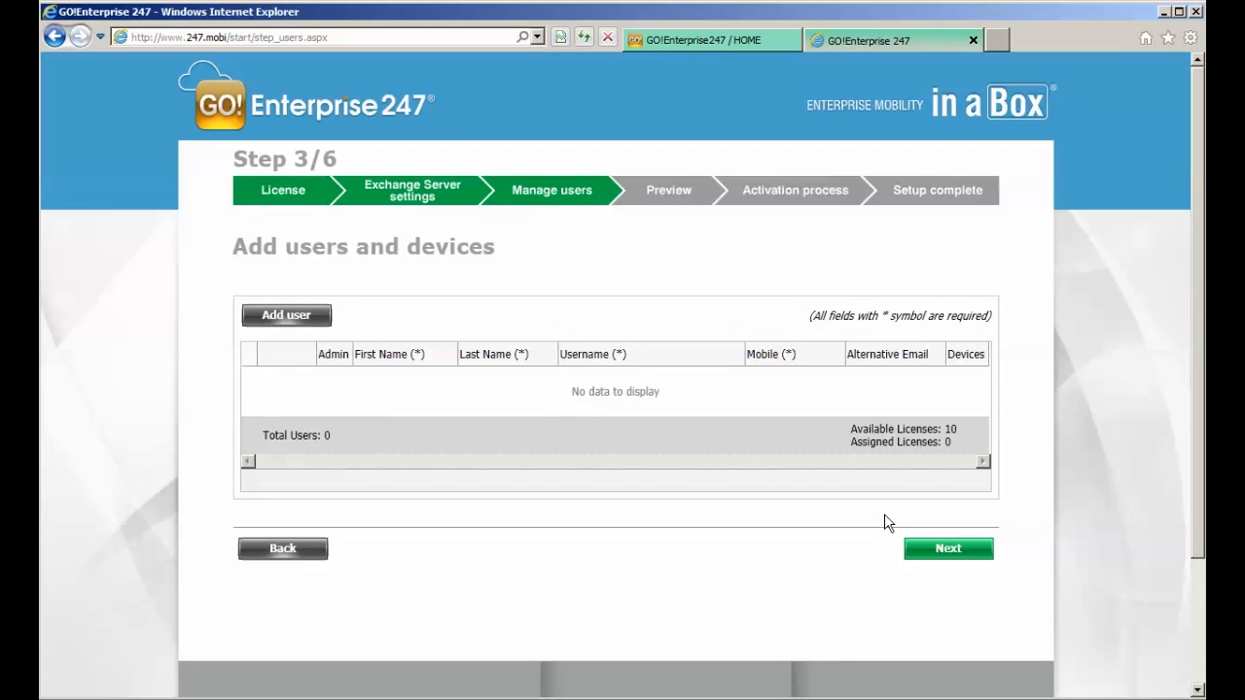
mouse_move(382, 345)
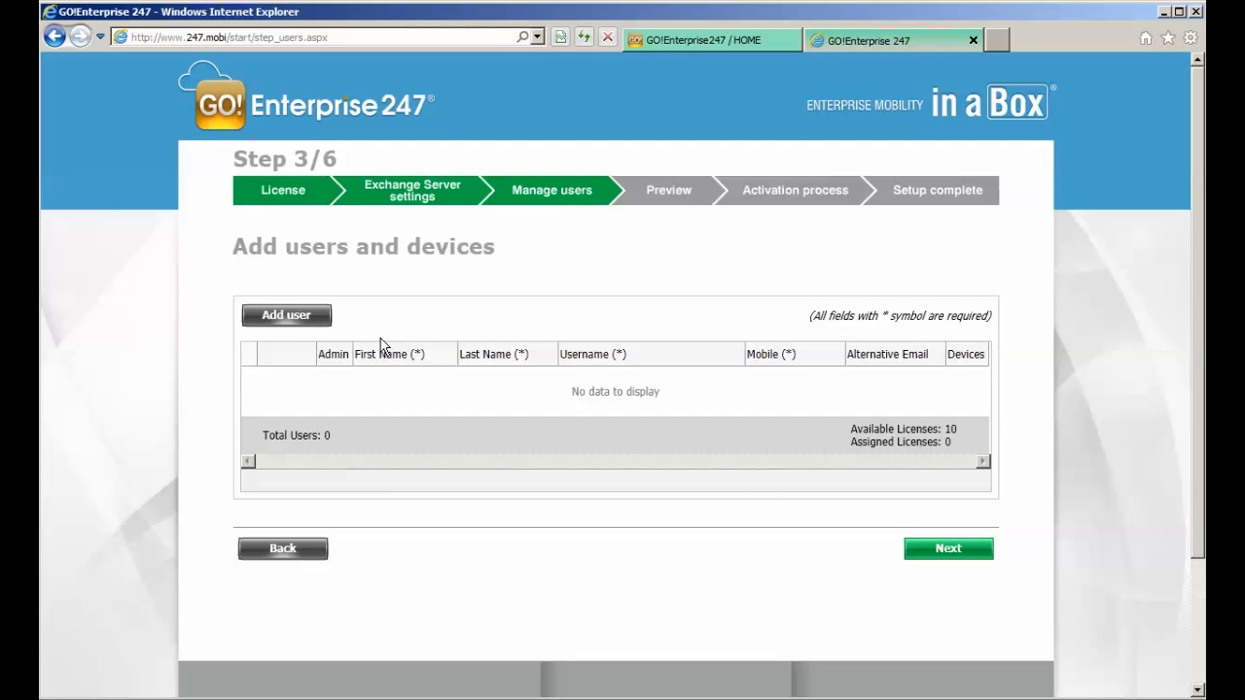
Step: Add admin user Robert Smith (rsmith) with +1 mobile and yourcompany.com email, then preview
click(286, 314)
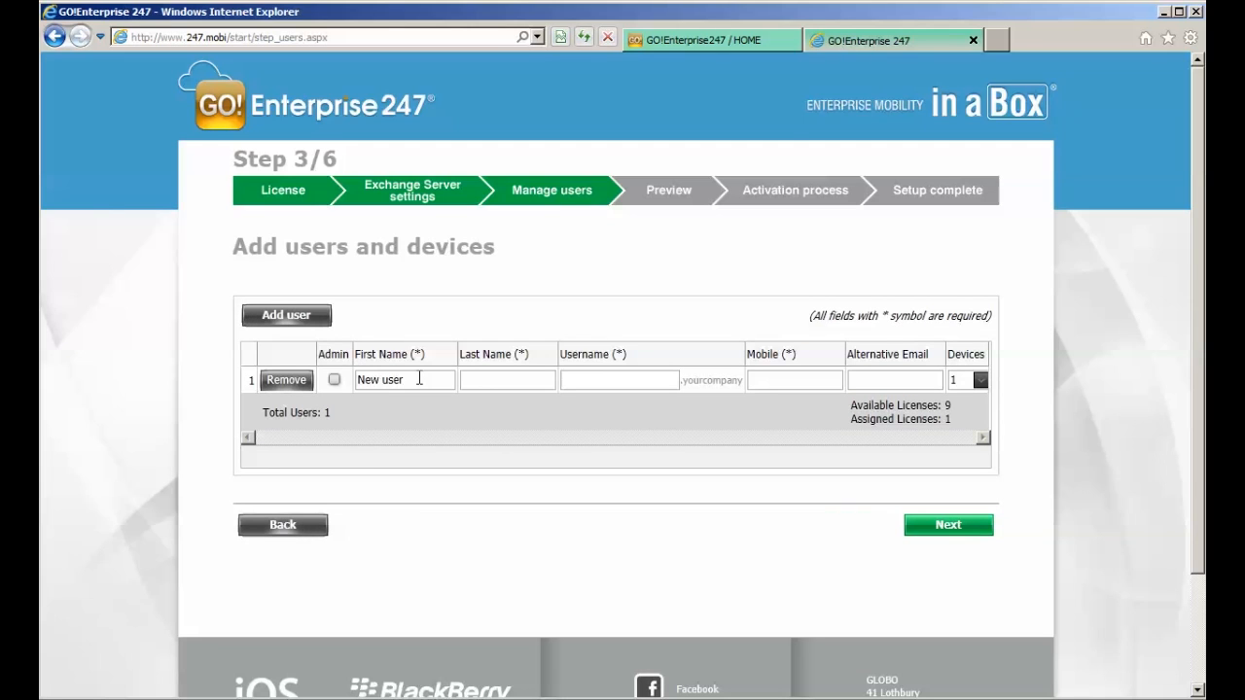
click(333, 379)
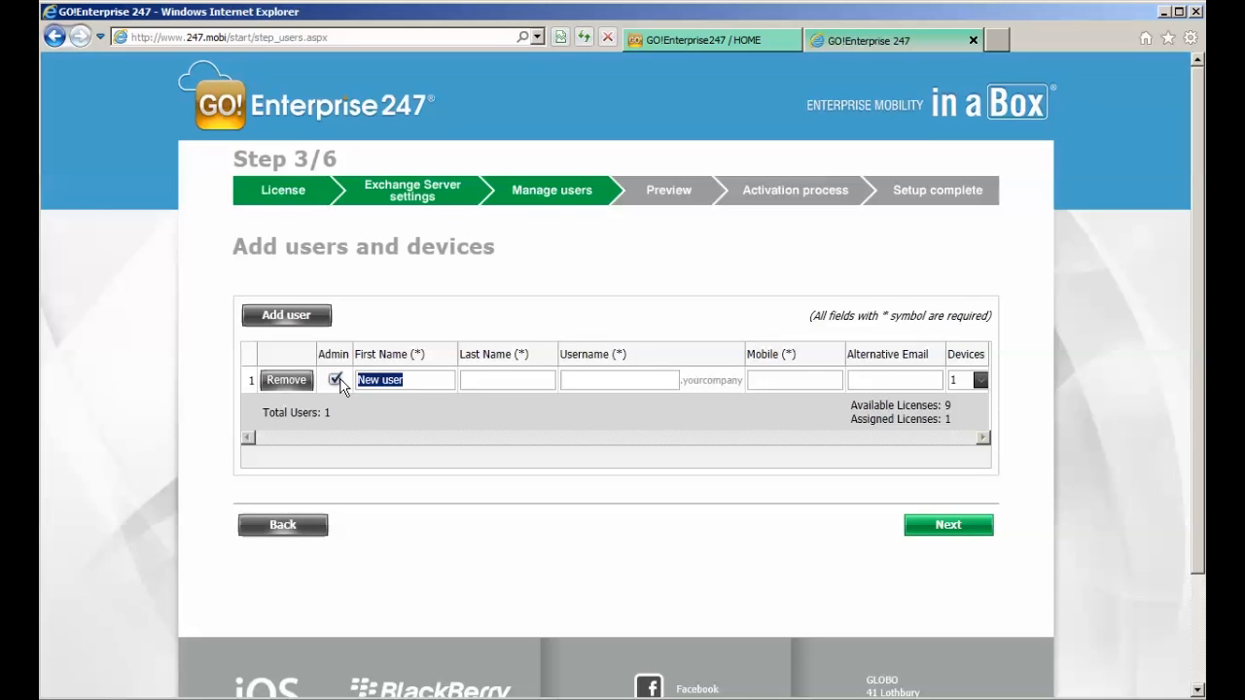
text(Smi)
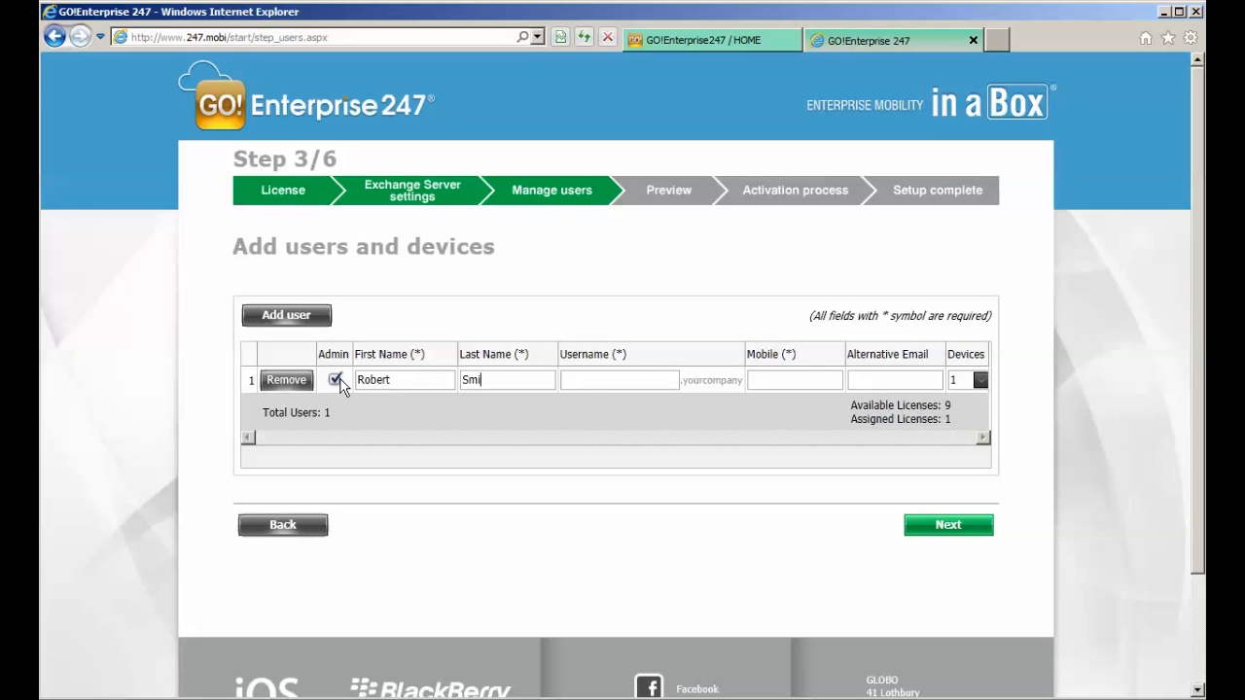
text(rsmith)
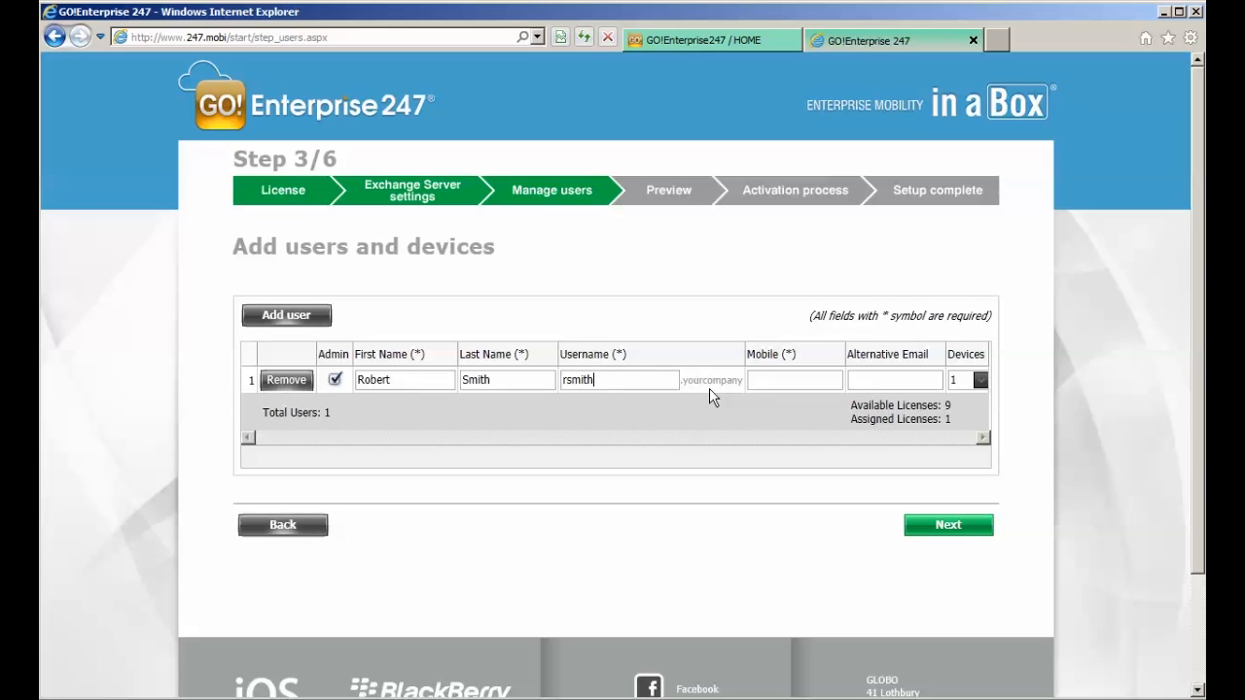
click(794, 379)
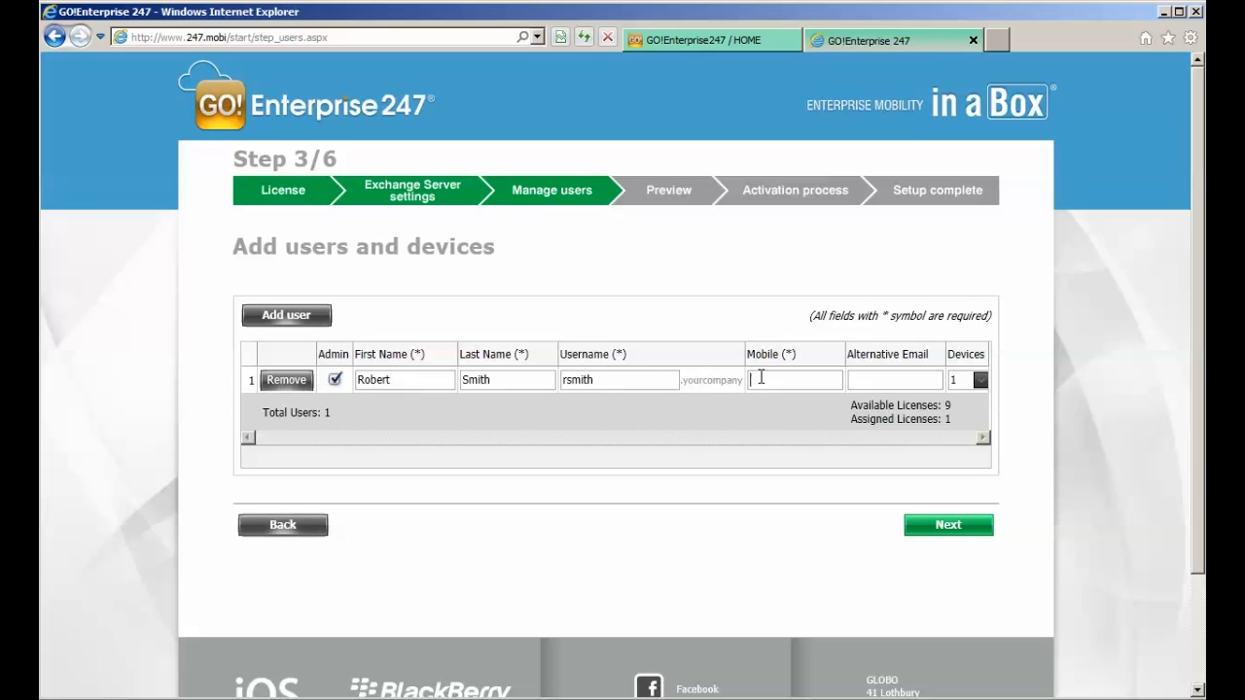
text(+1)
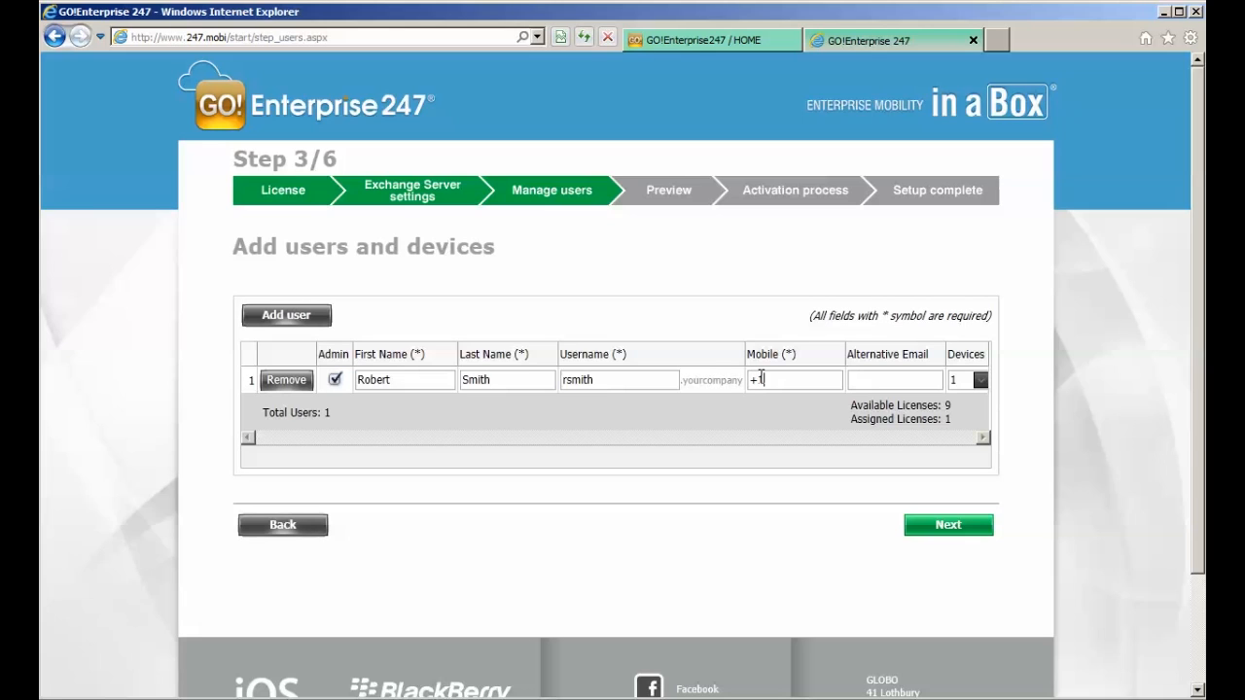
text(9175551234)
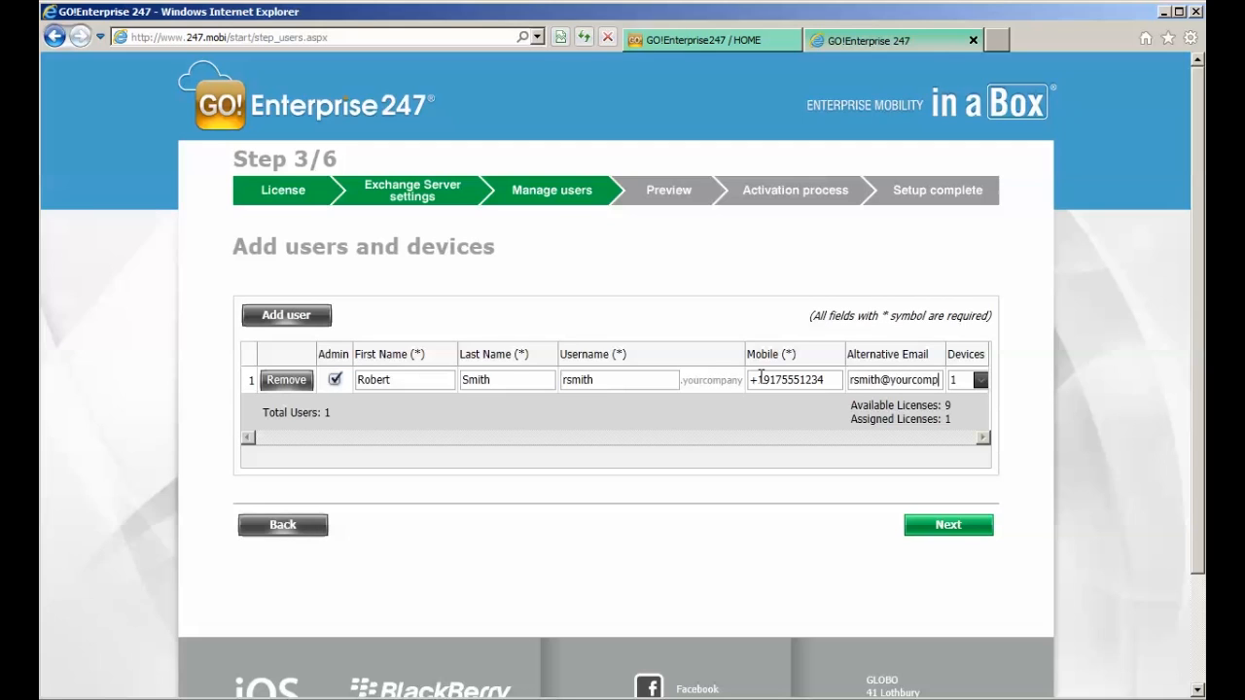
text(yourcompany.com)
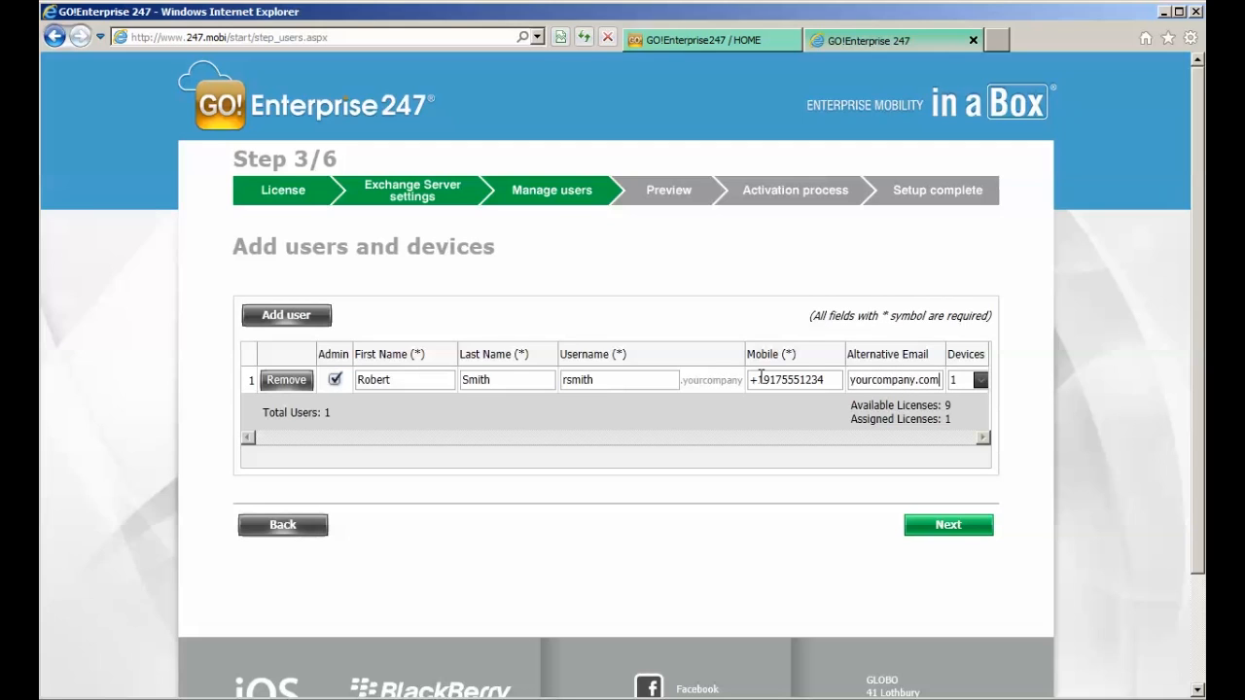
mouse_move(958, 401)
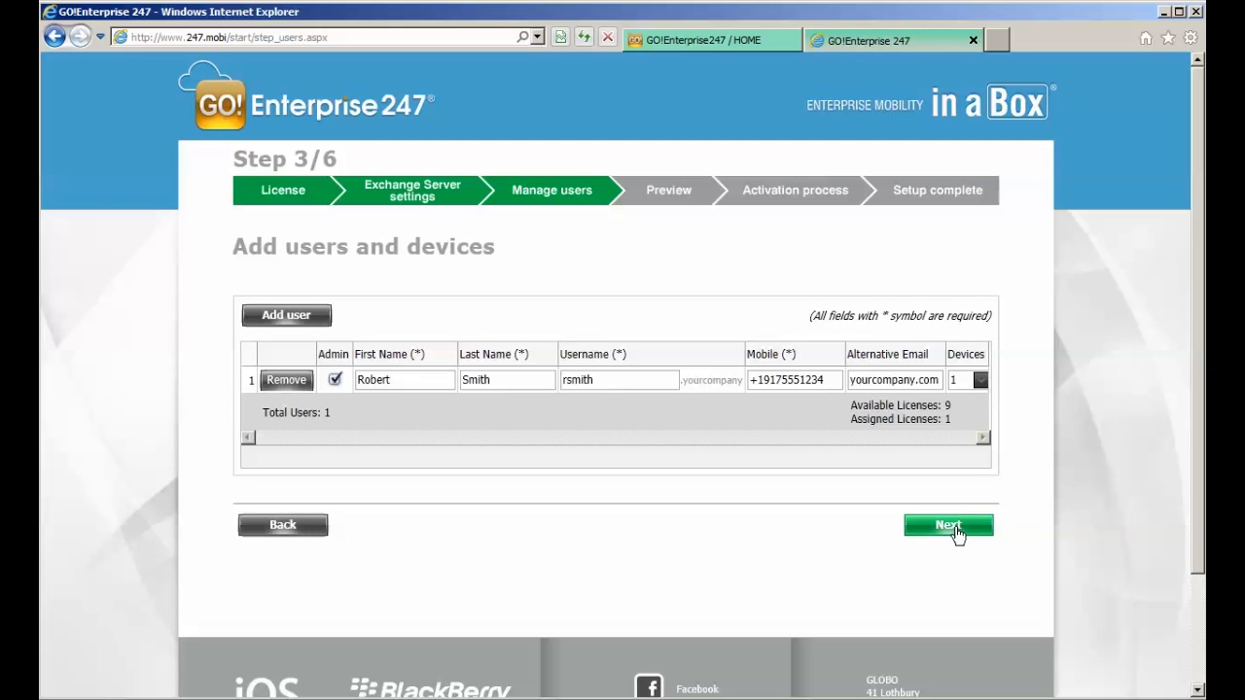
click(948, 525)
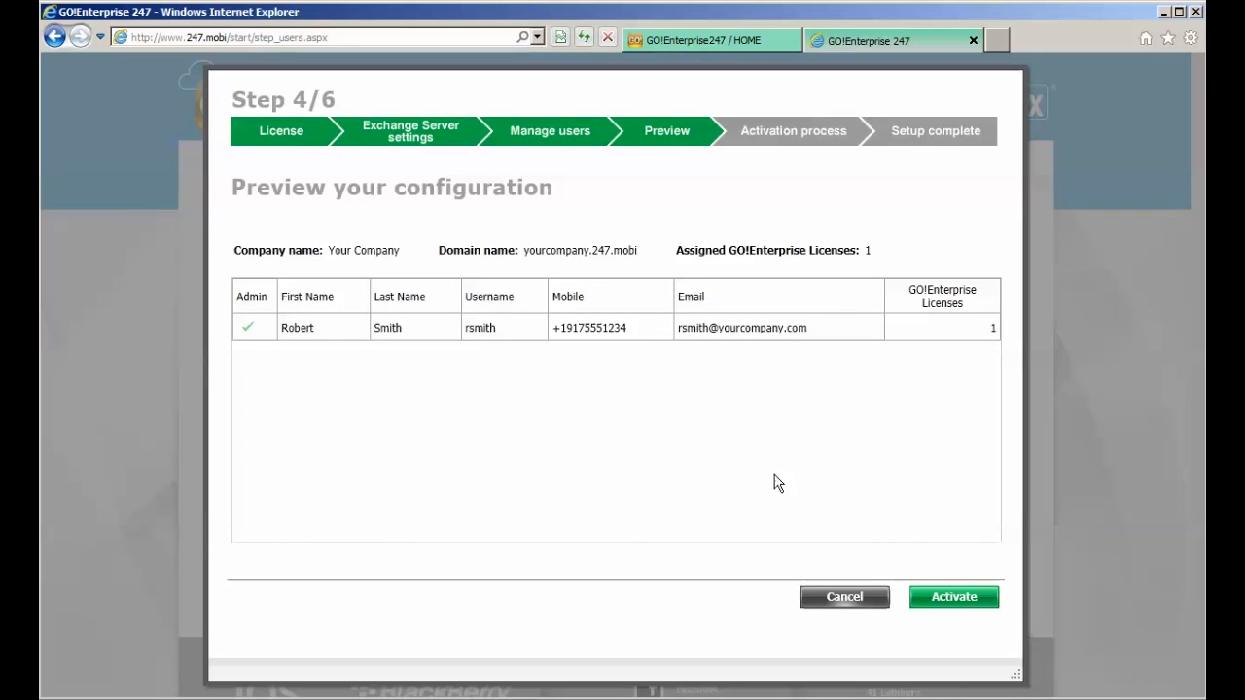
mouse_move(887, 356)
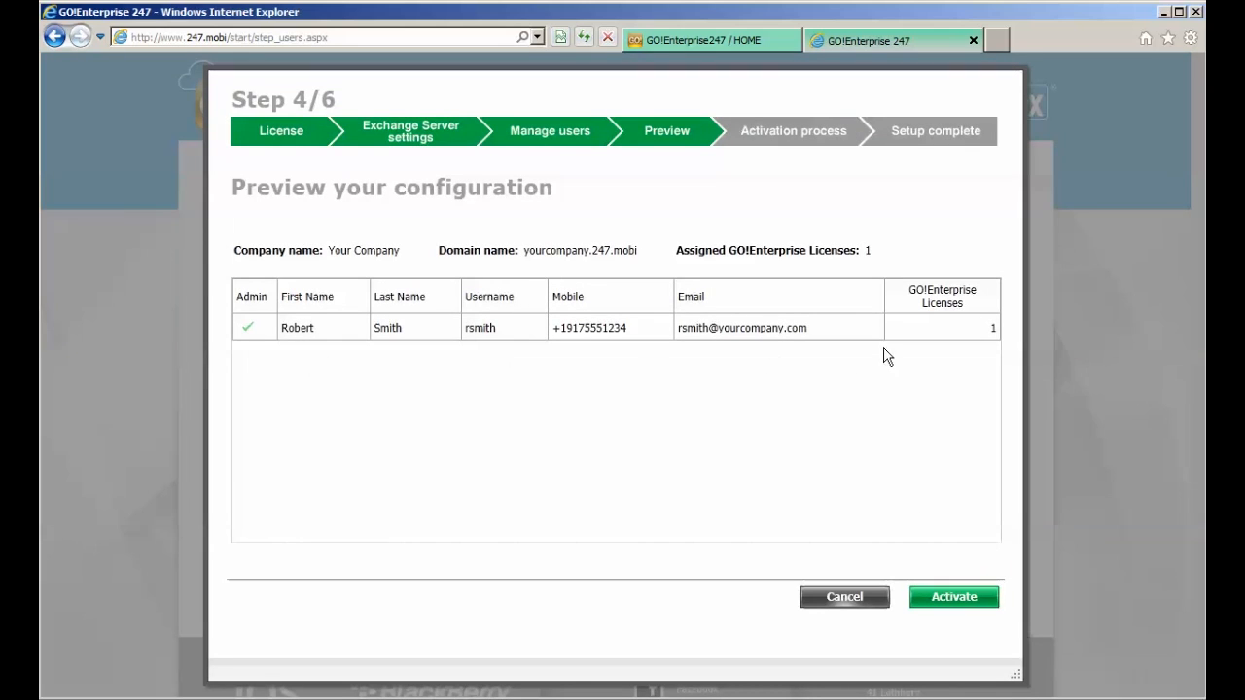
mouse_move(926, 358)
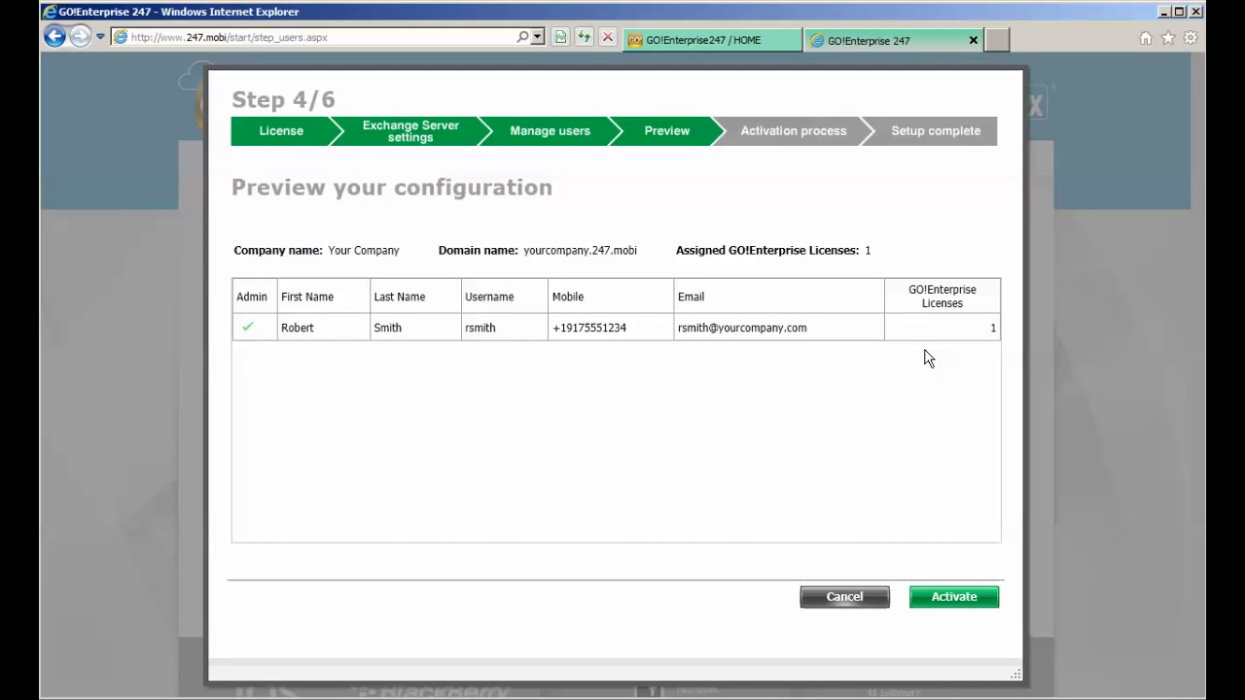
mouse_move(900, 505)
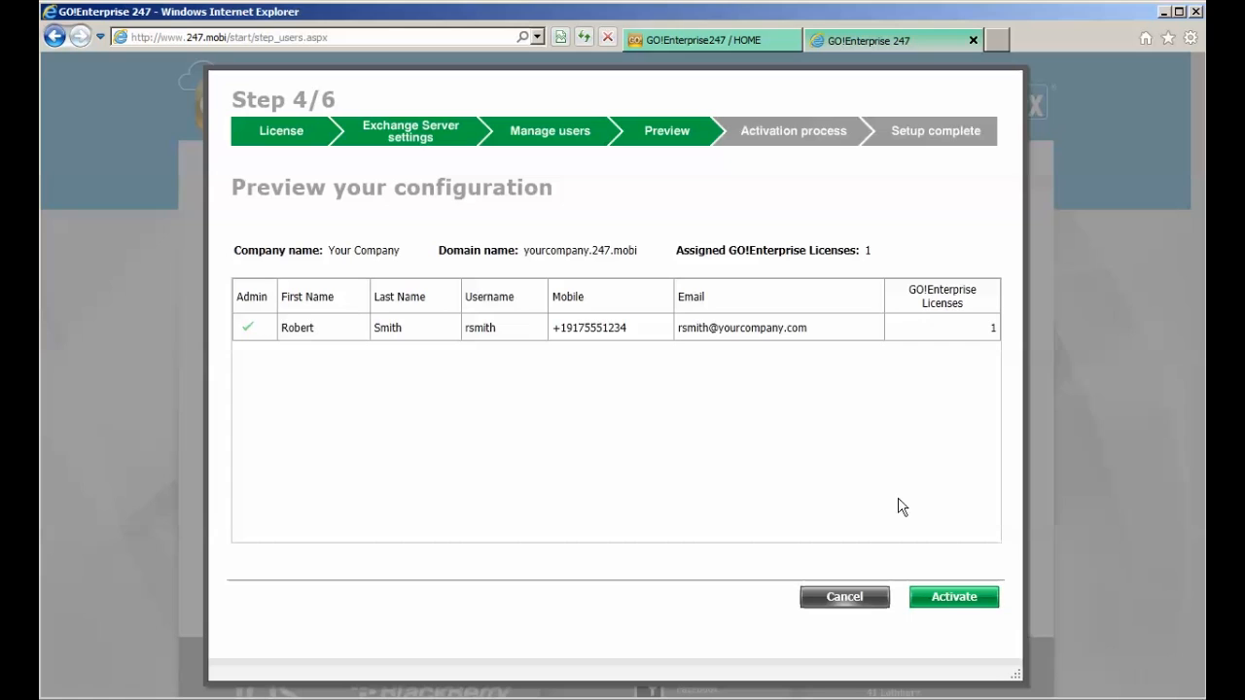
Step: Activate the instance and, once it completes successfully, continue to the final step
click(953, 596)
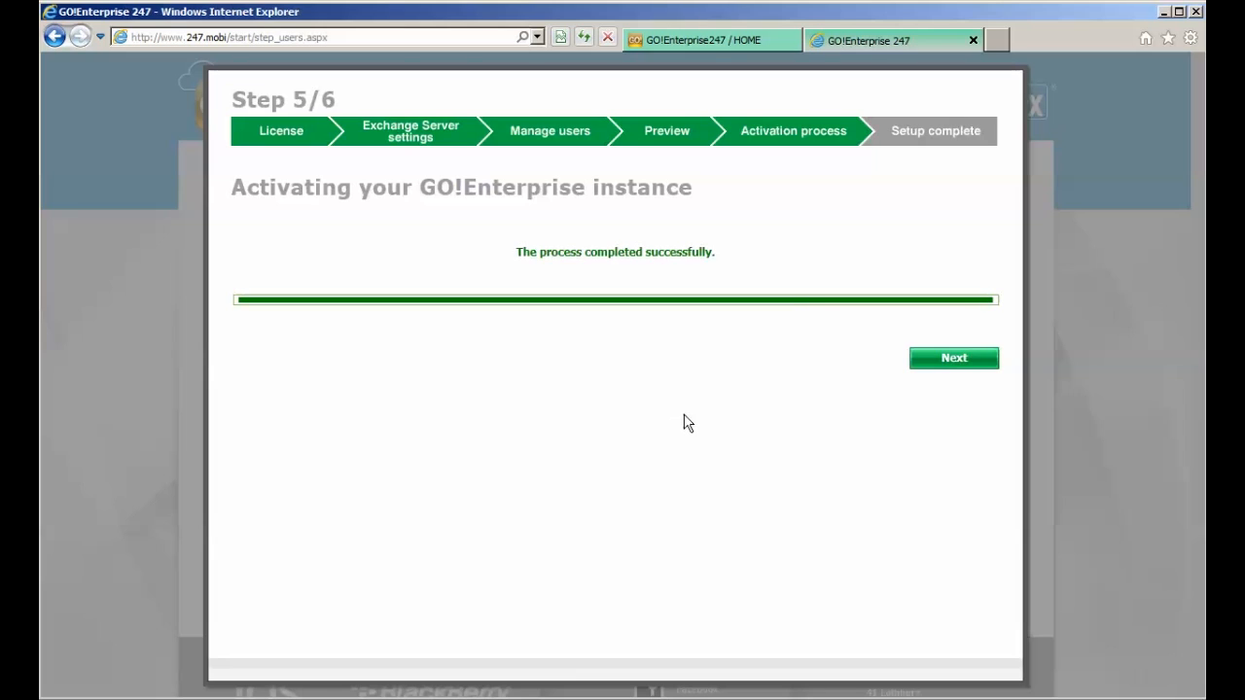
mouse_move(968, 382)
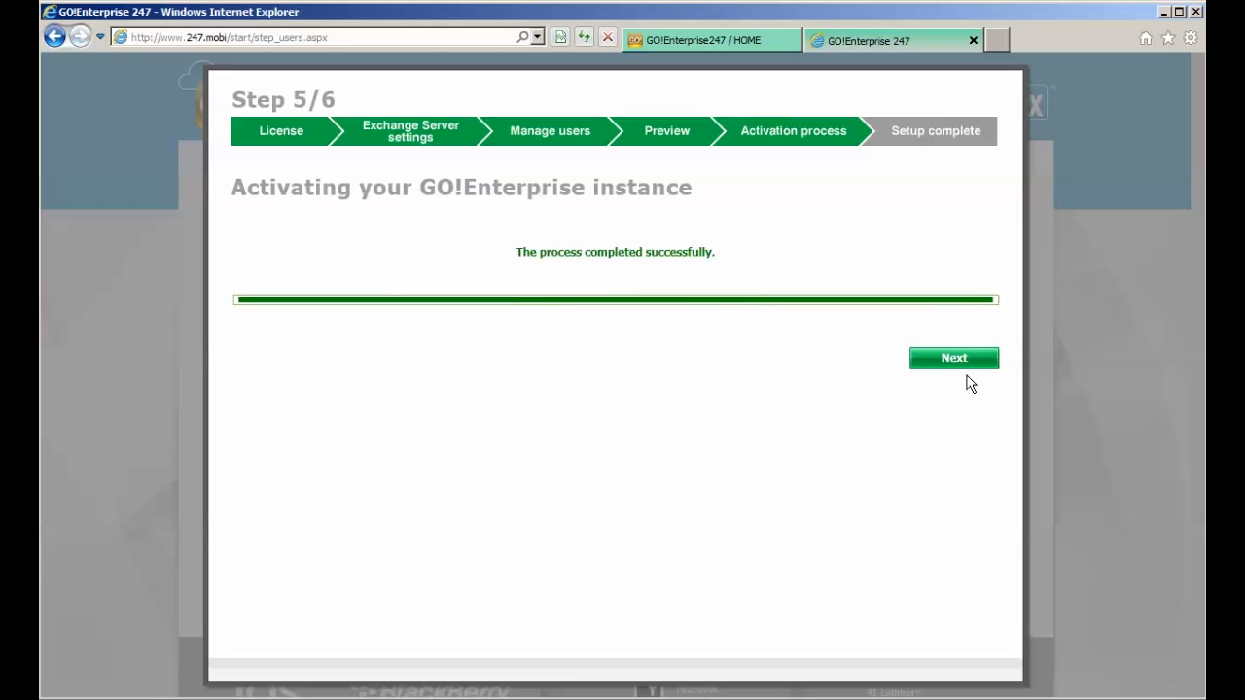
click(953, 358)
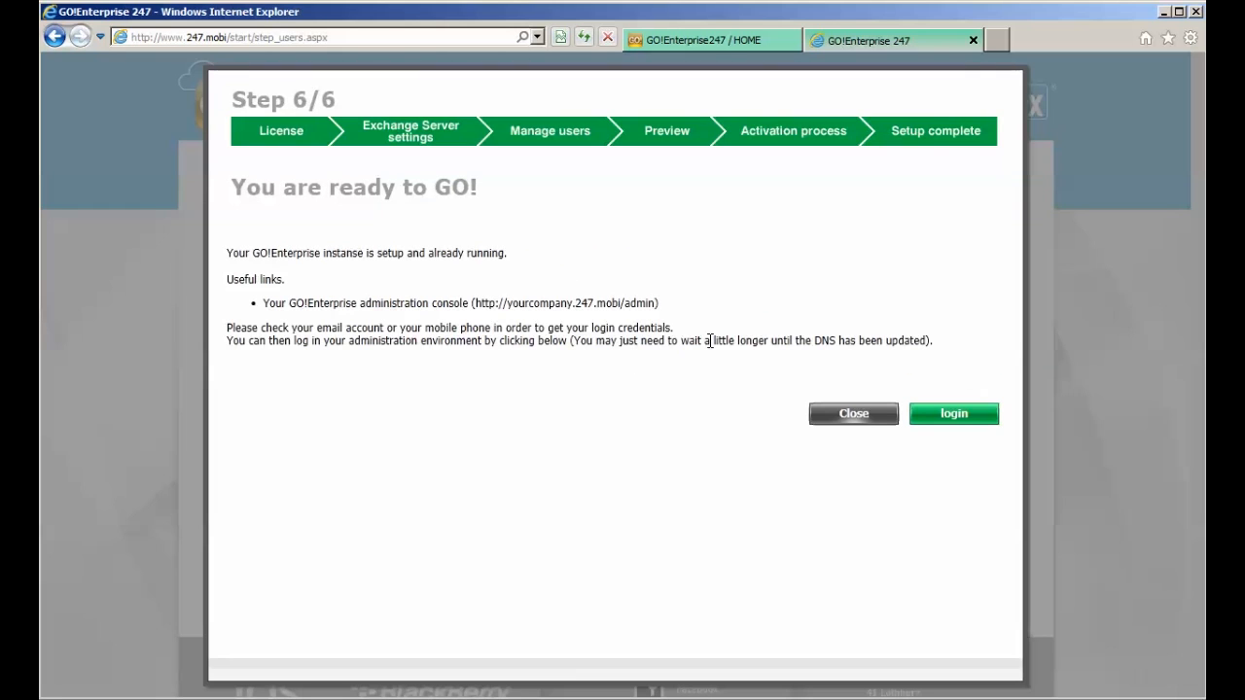
mouse_move(575, 417)
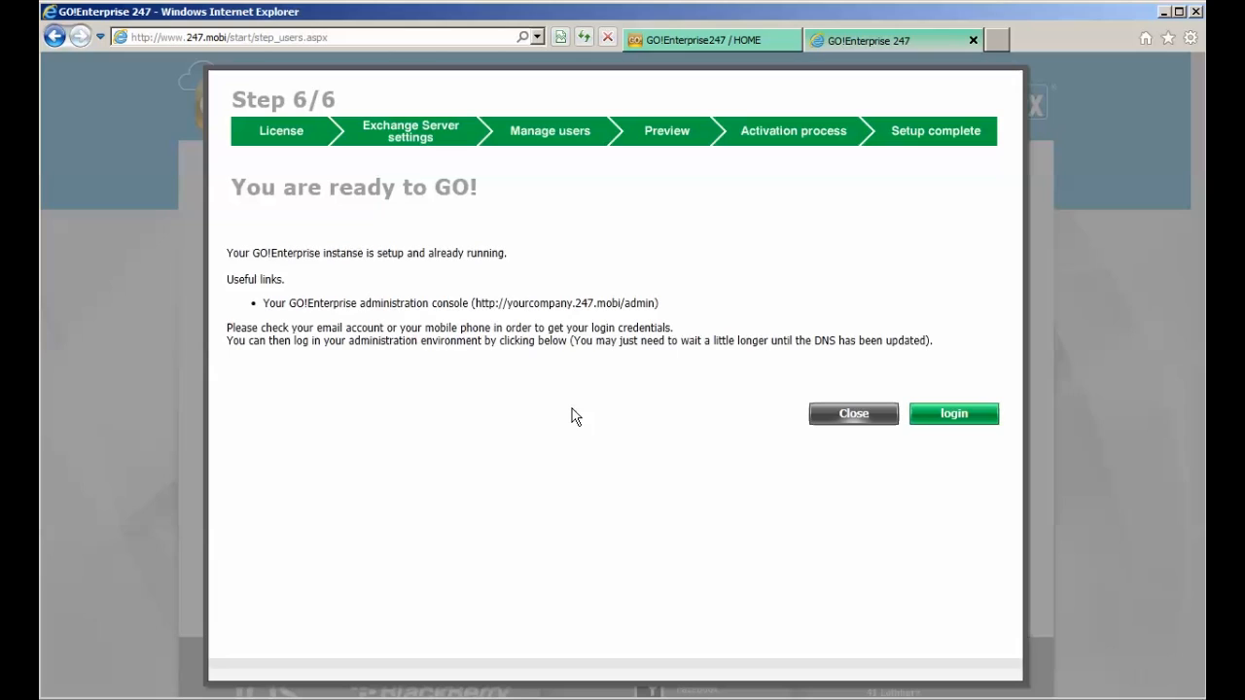
mouse_move(625, 413)
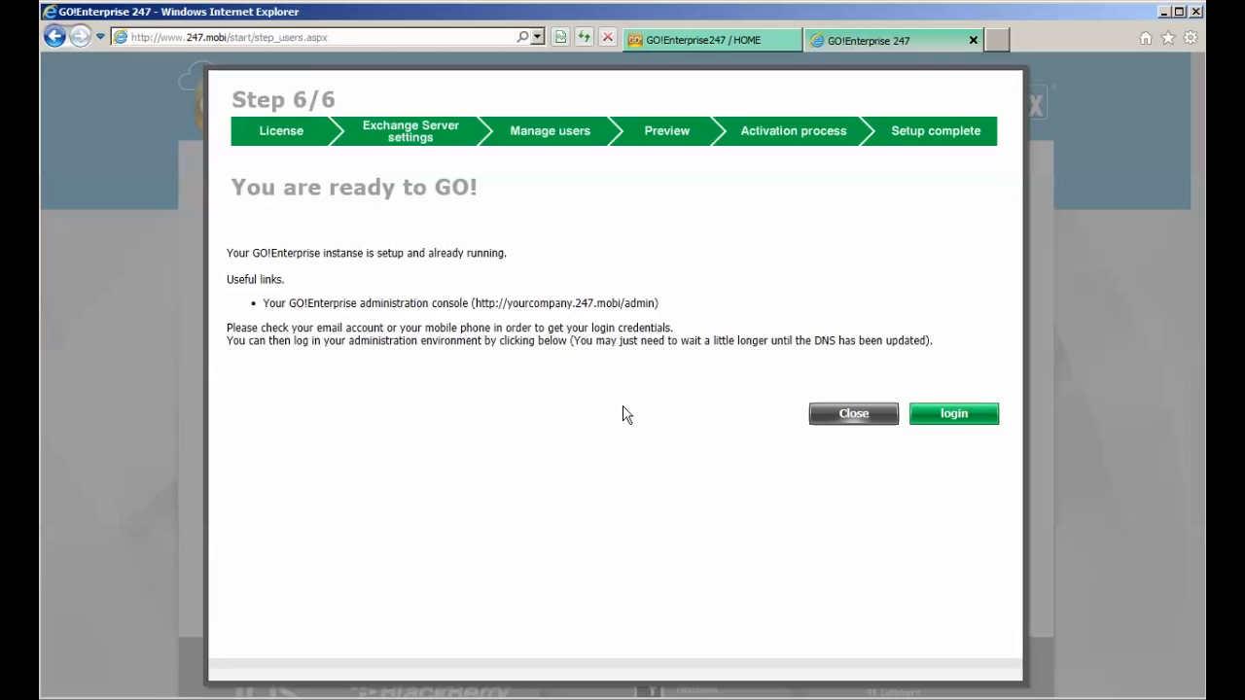
mouse_move(651, 418)
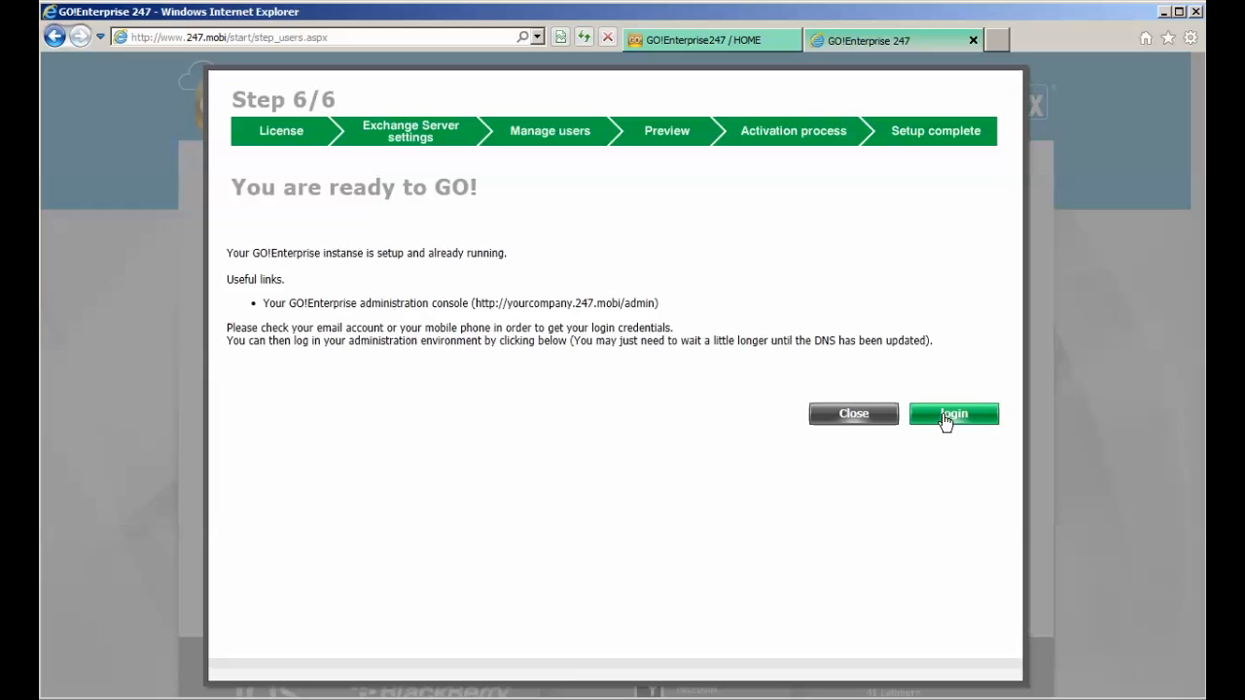
mouse_move(852, 413)
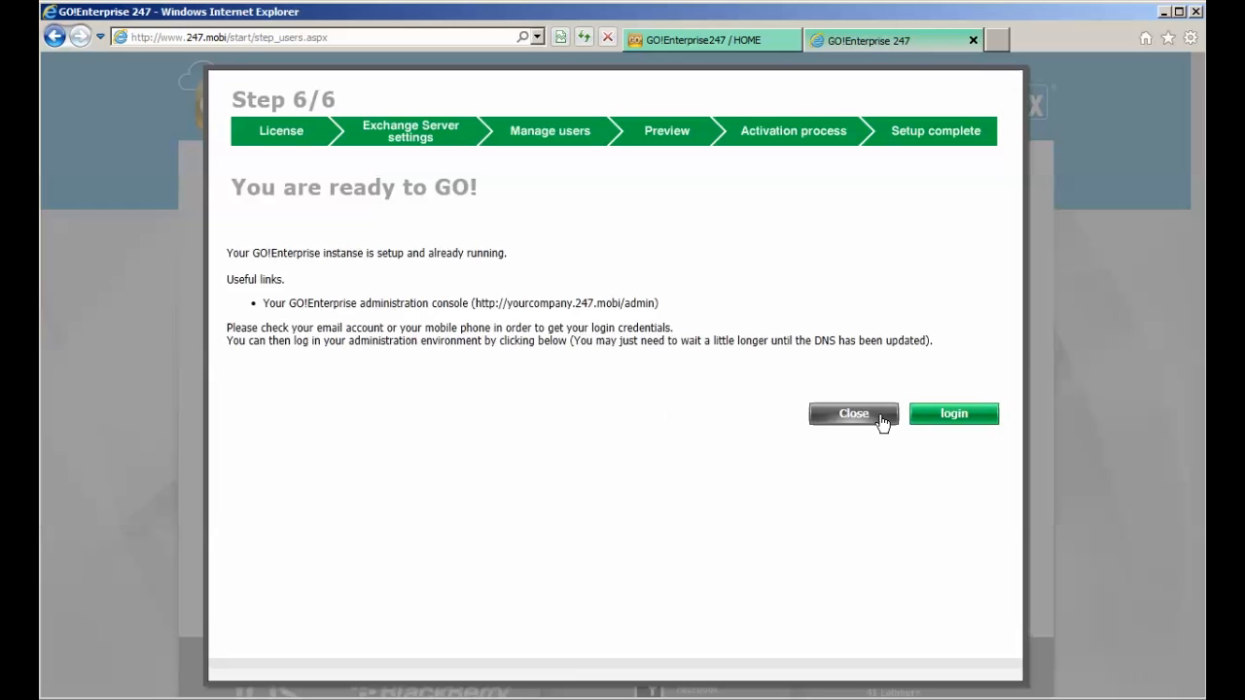
Step: Follow the login link to the company's administration console login page
click(953, 413)
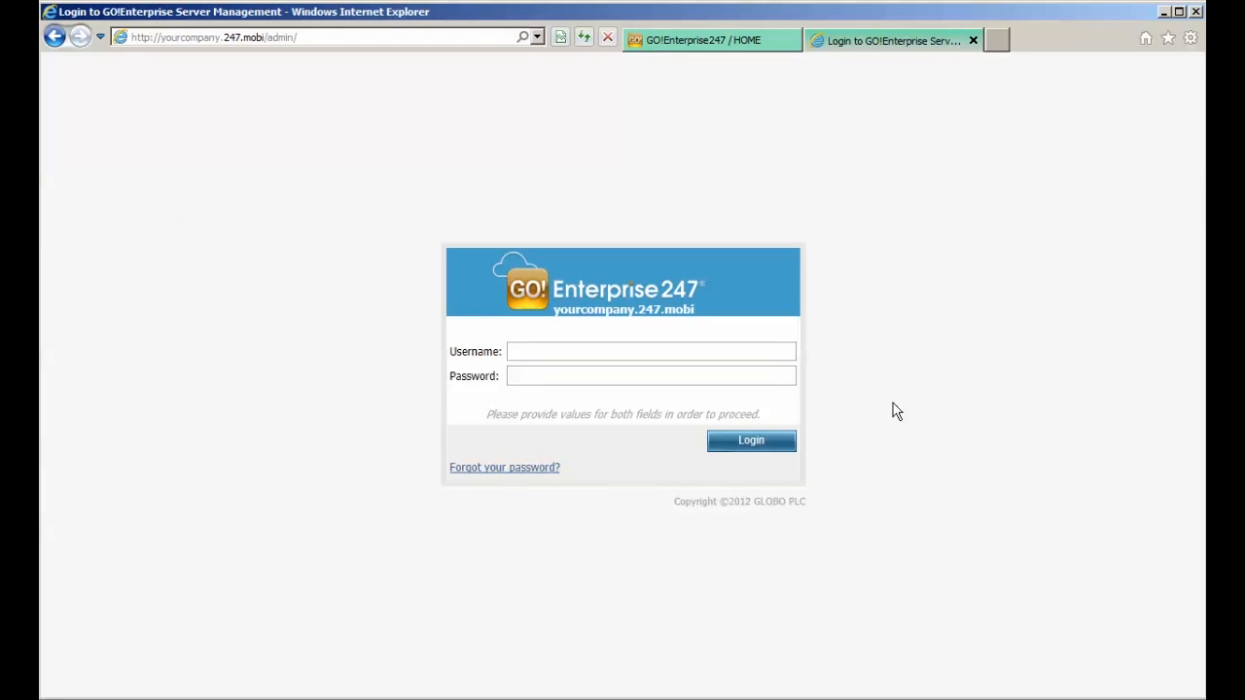
mouse_move(887, 421)
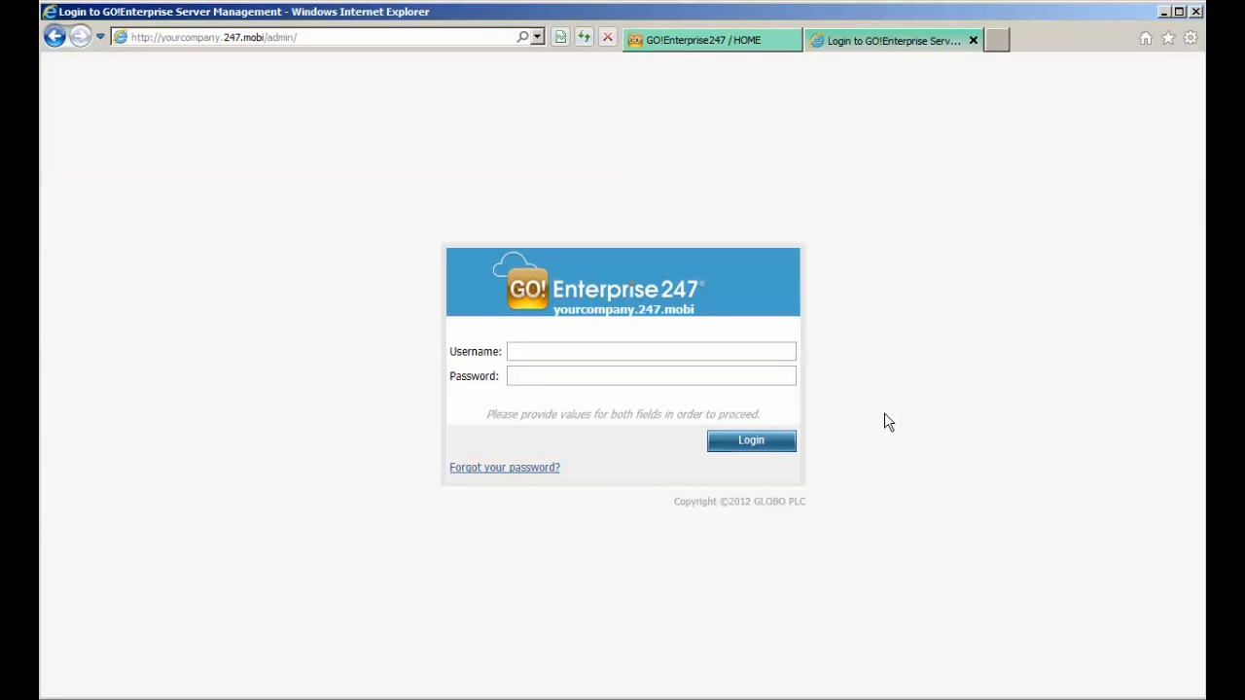